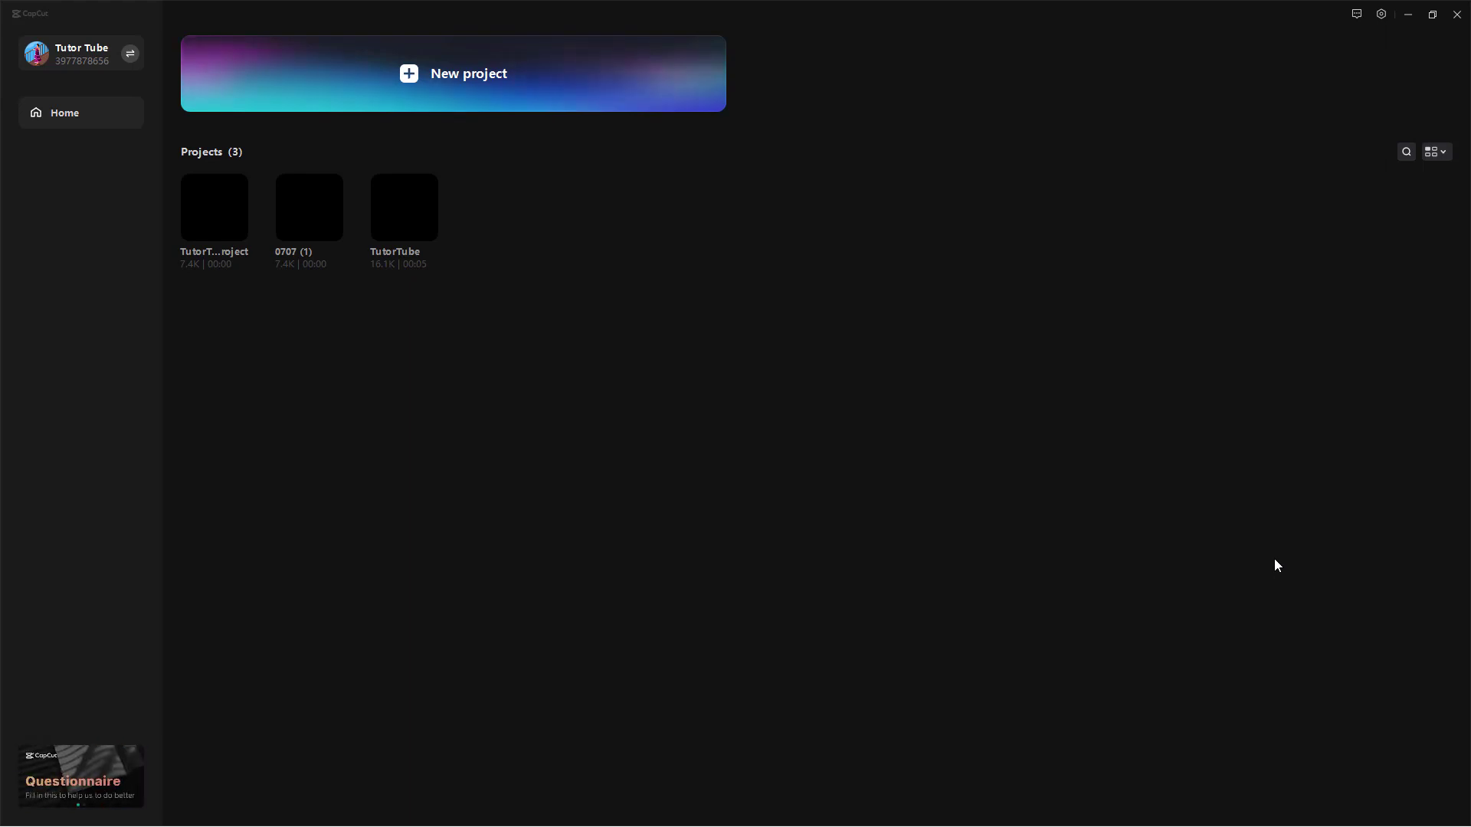
mouse_move(238, 213)
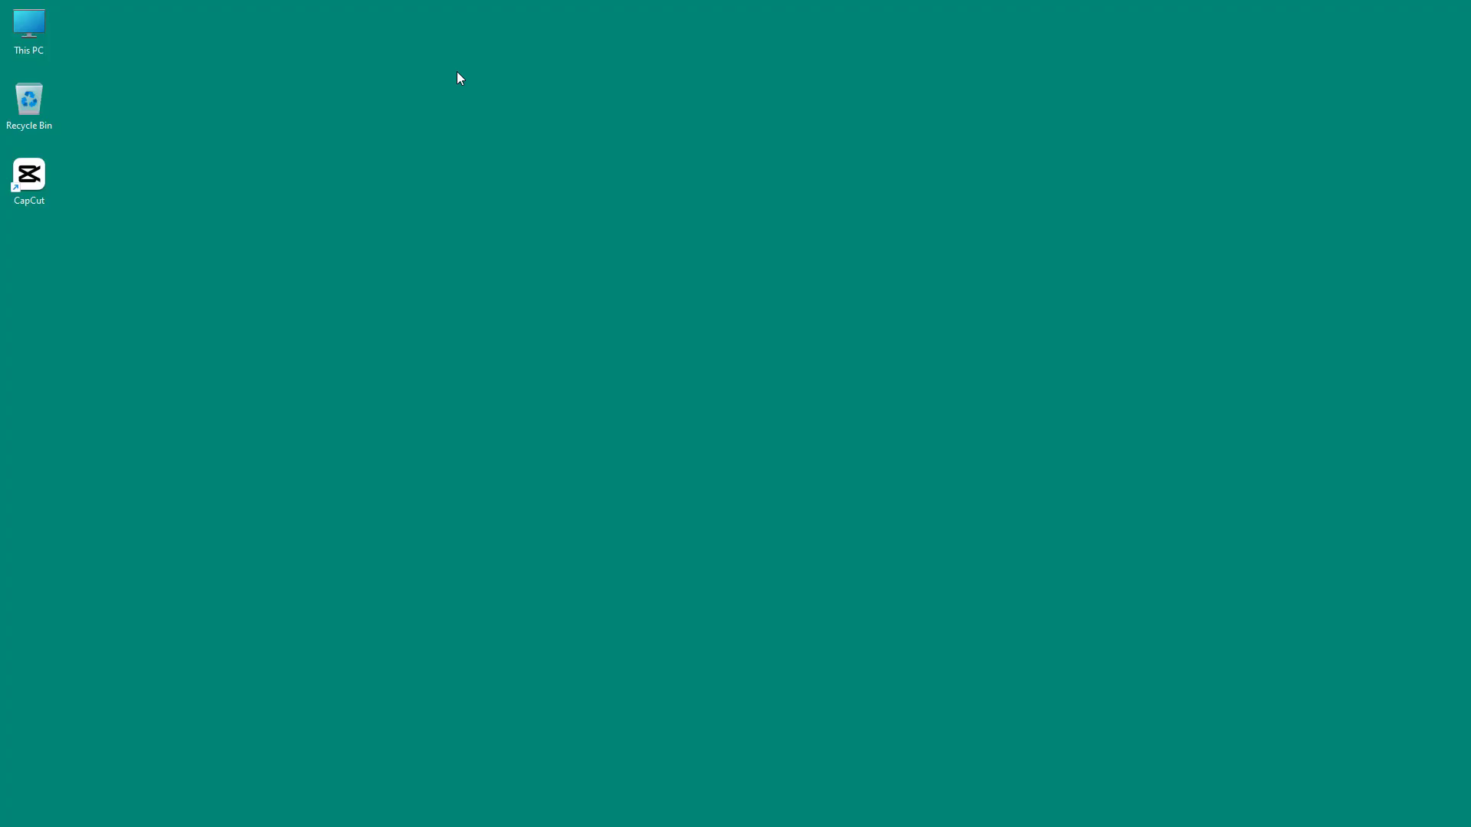
Step: Open the blank project 0707 in CapCut's editor
double_click(29, 174)
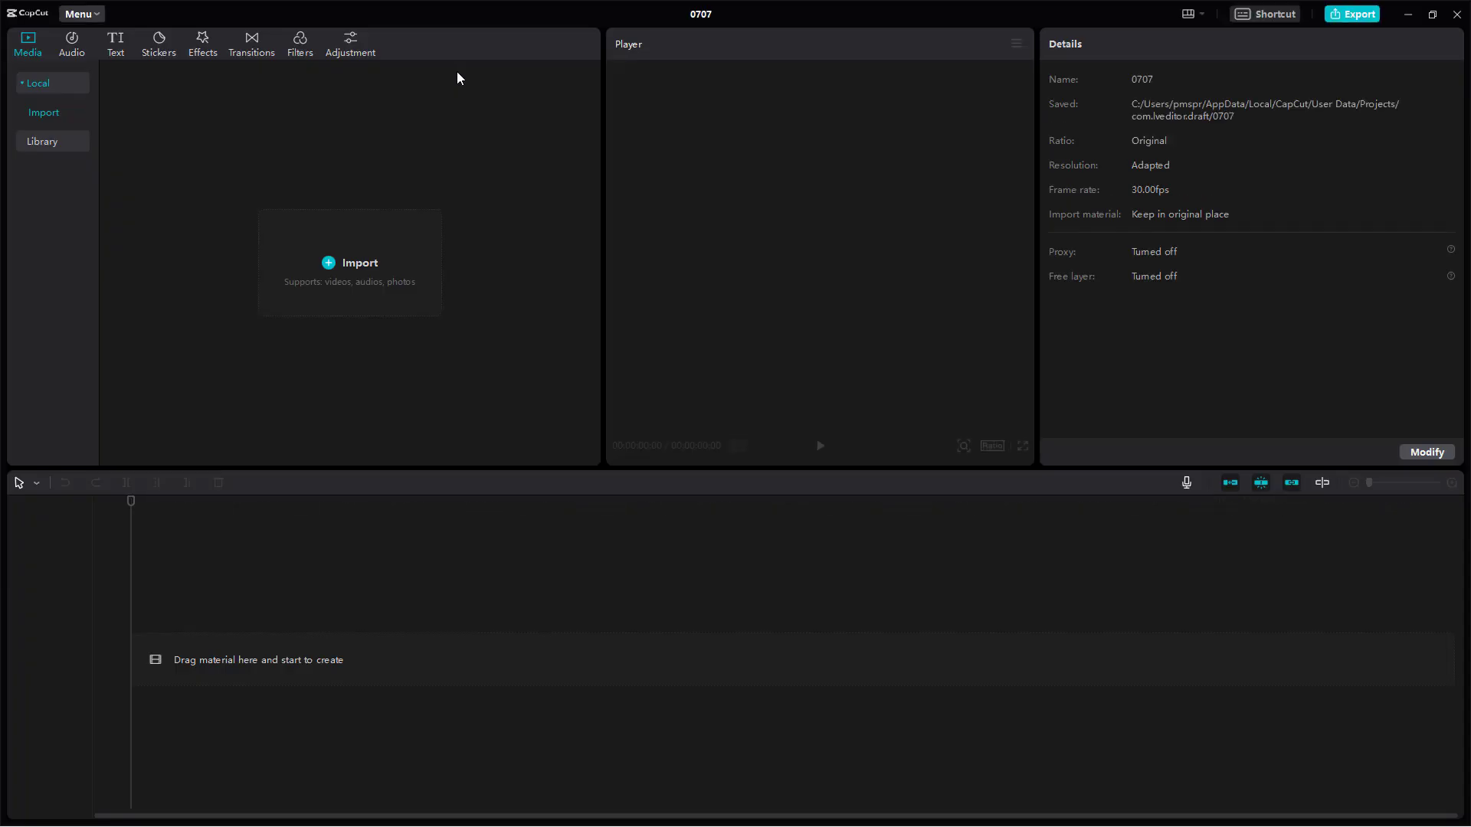
mouse_move(687, 62)
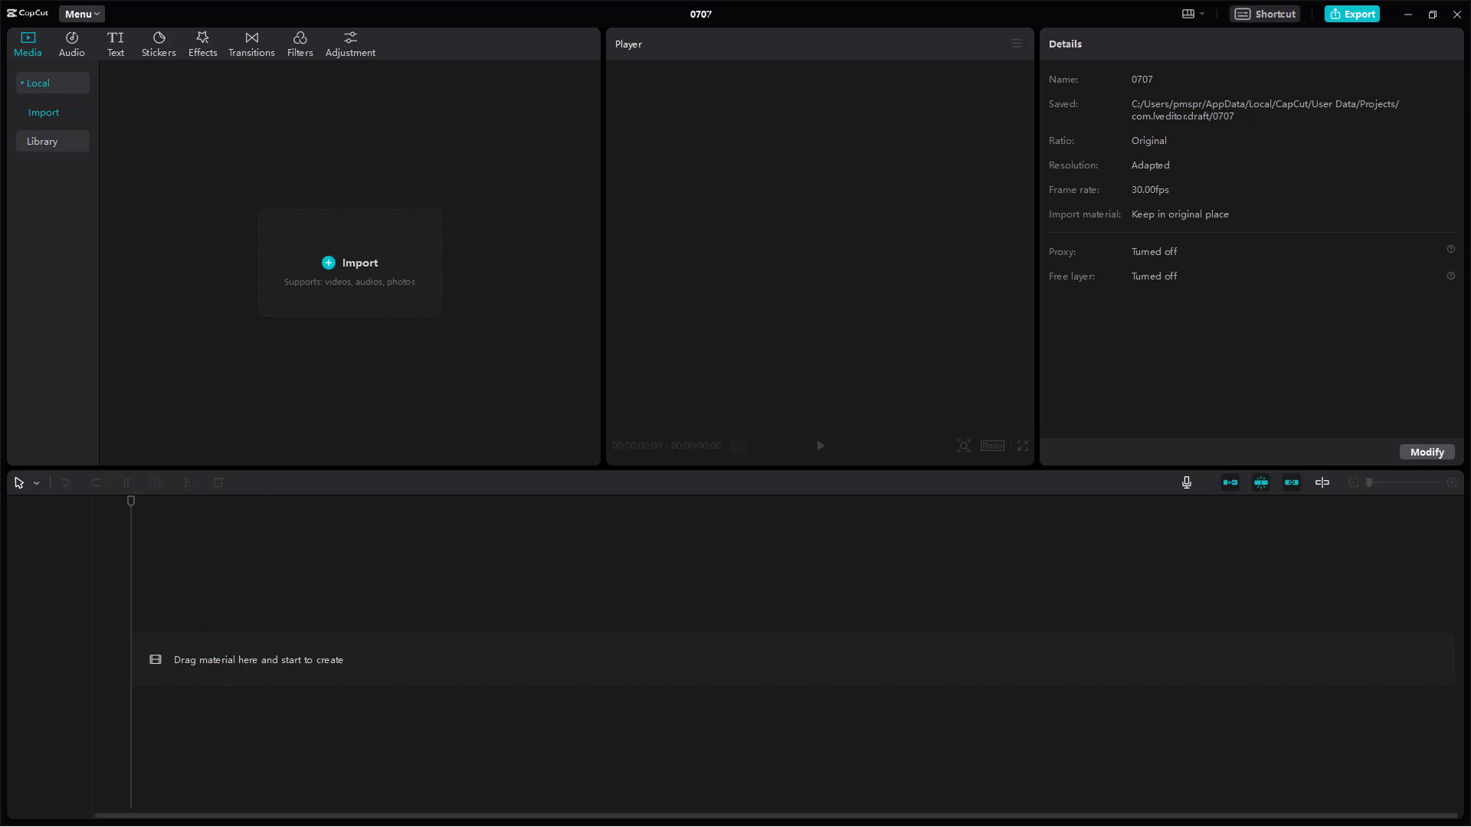
mouse_move(719, 20)
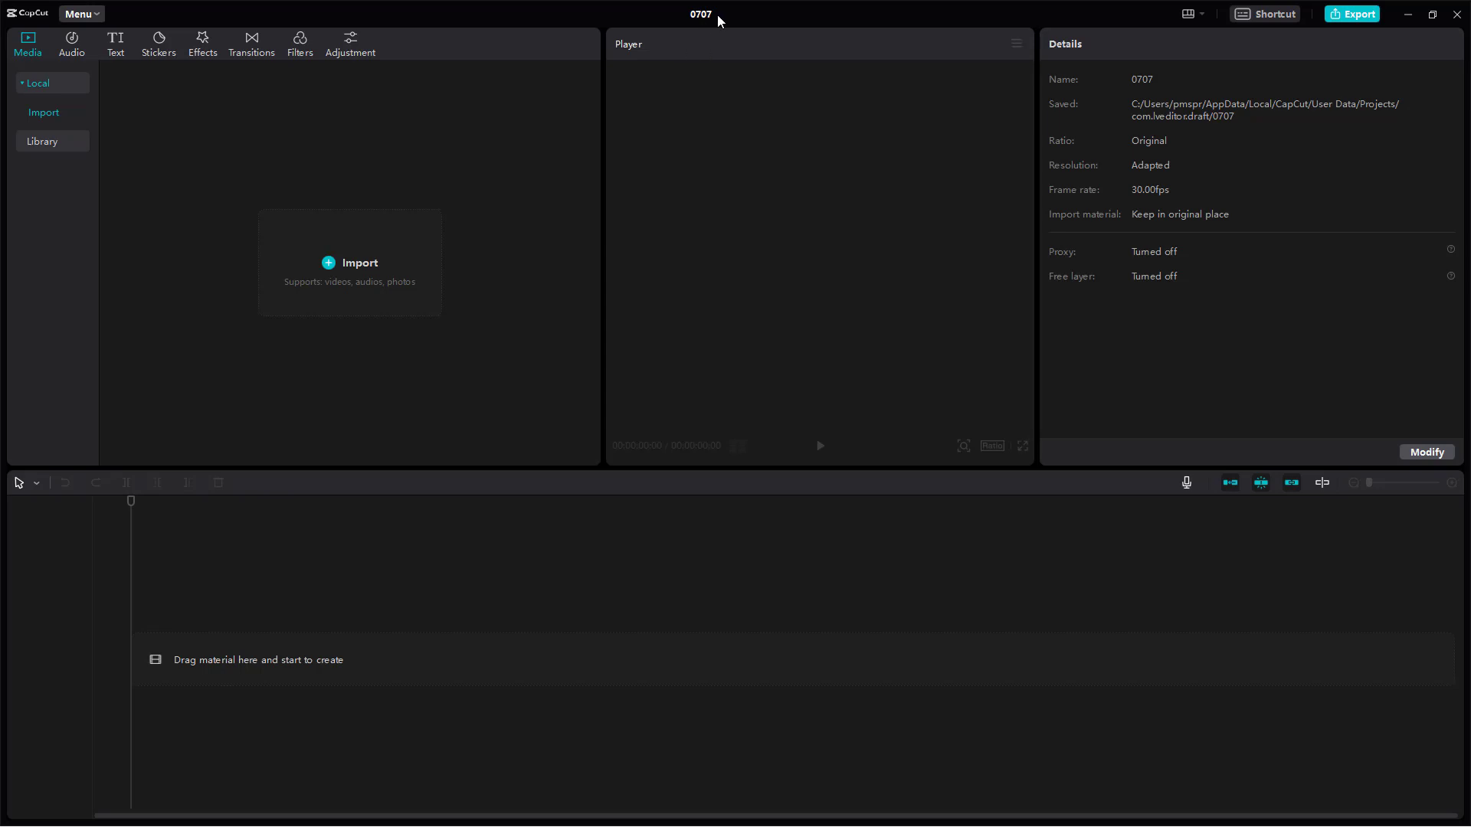
mouse_move(719, 20)
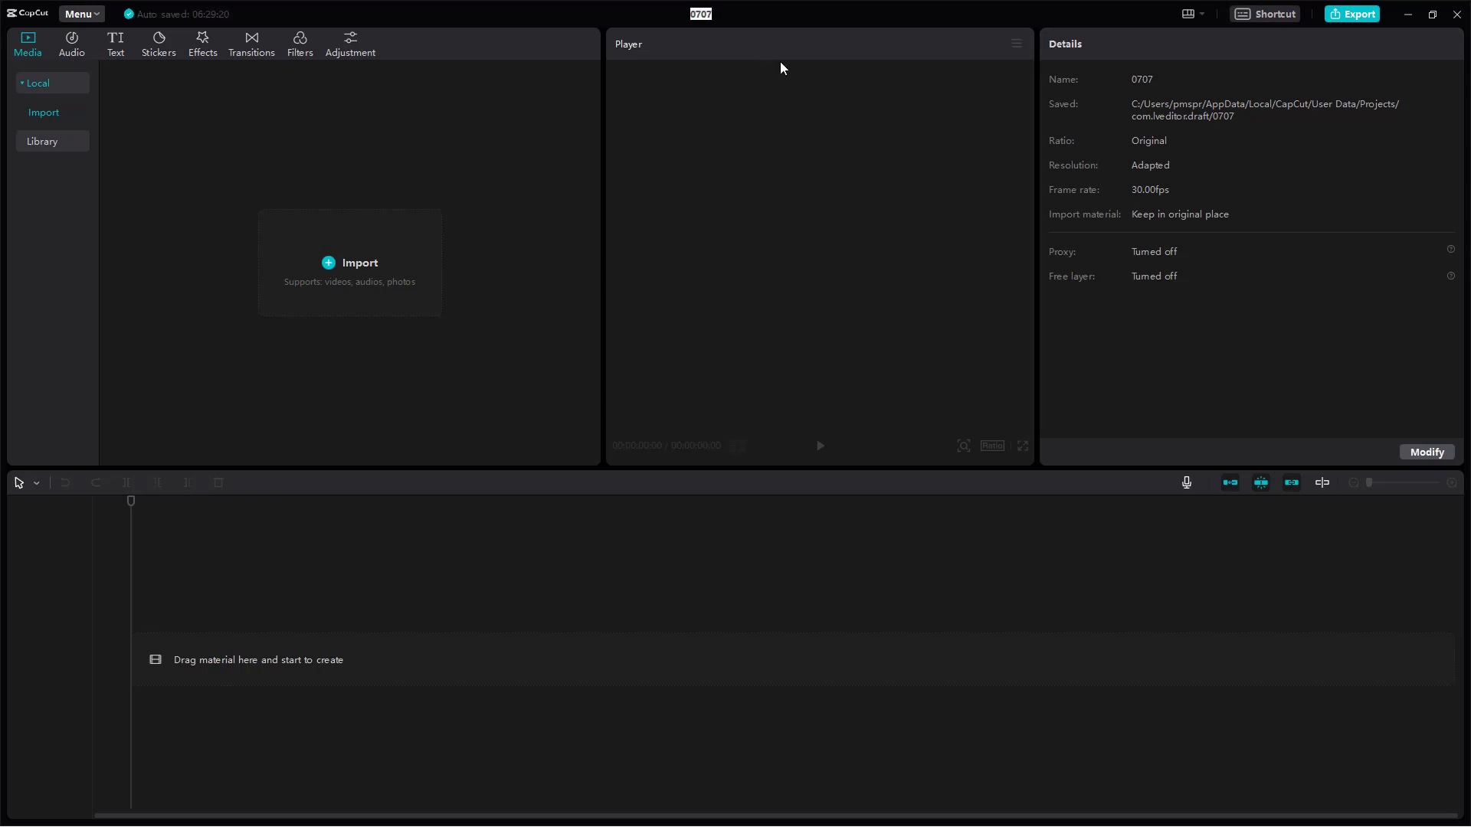
Step: Type 'TutorTube Project for Series' as the new project title
text(TutorTube)
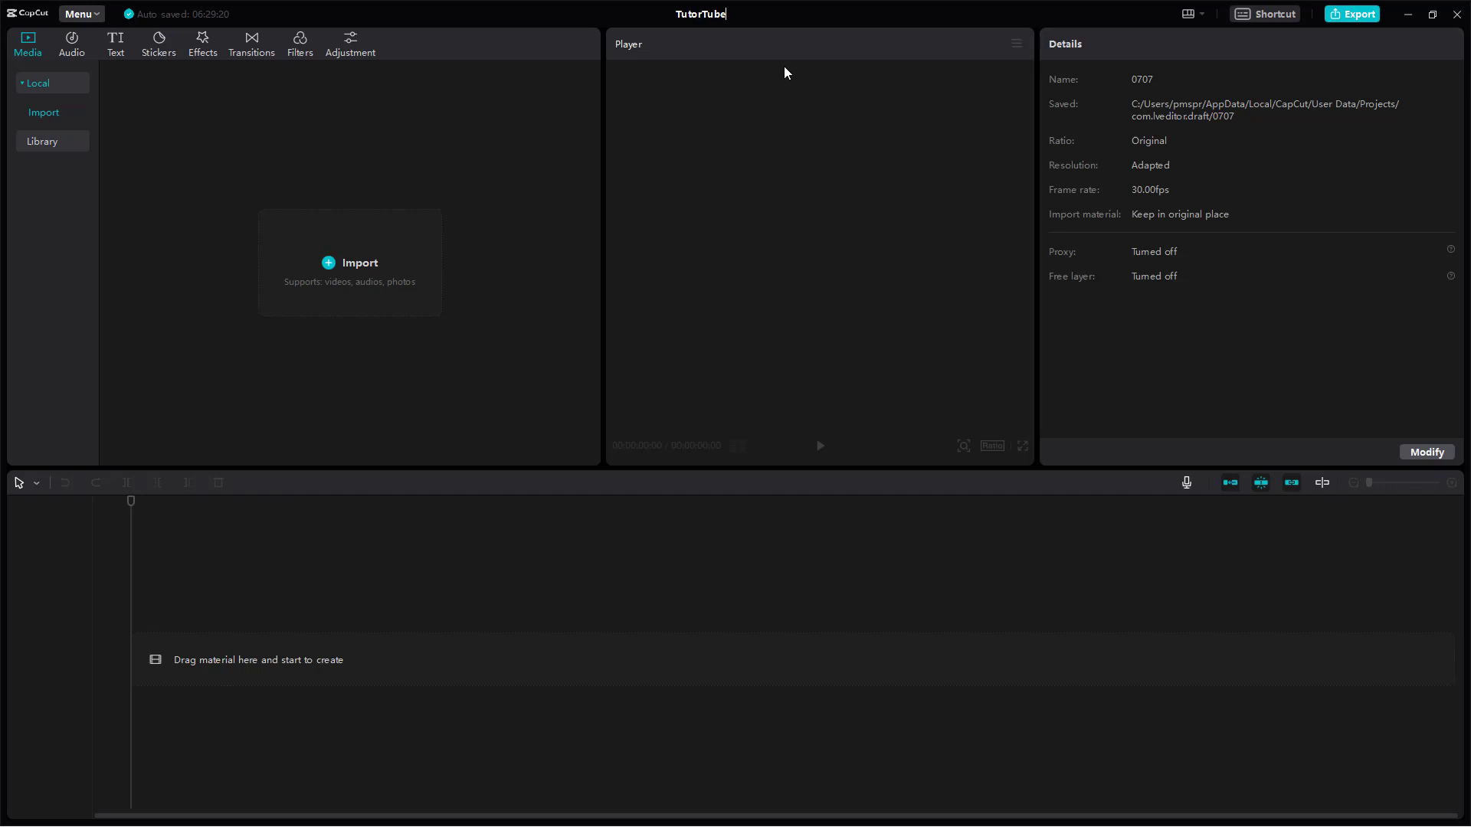
text(Project)
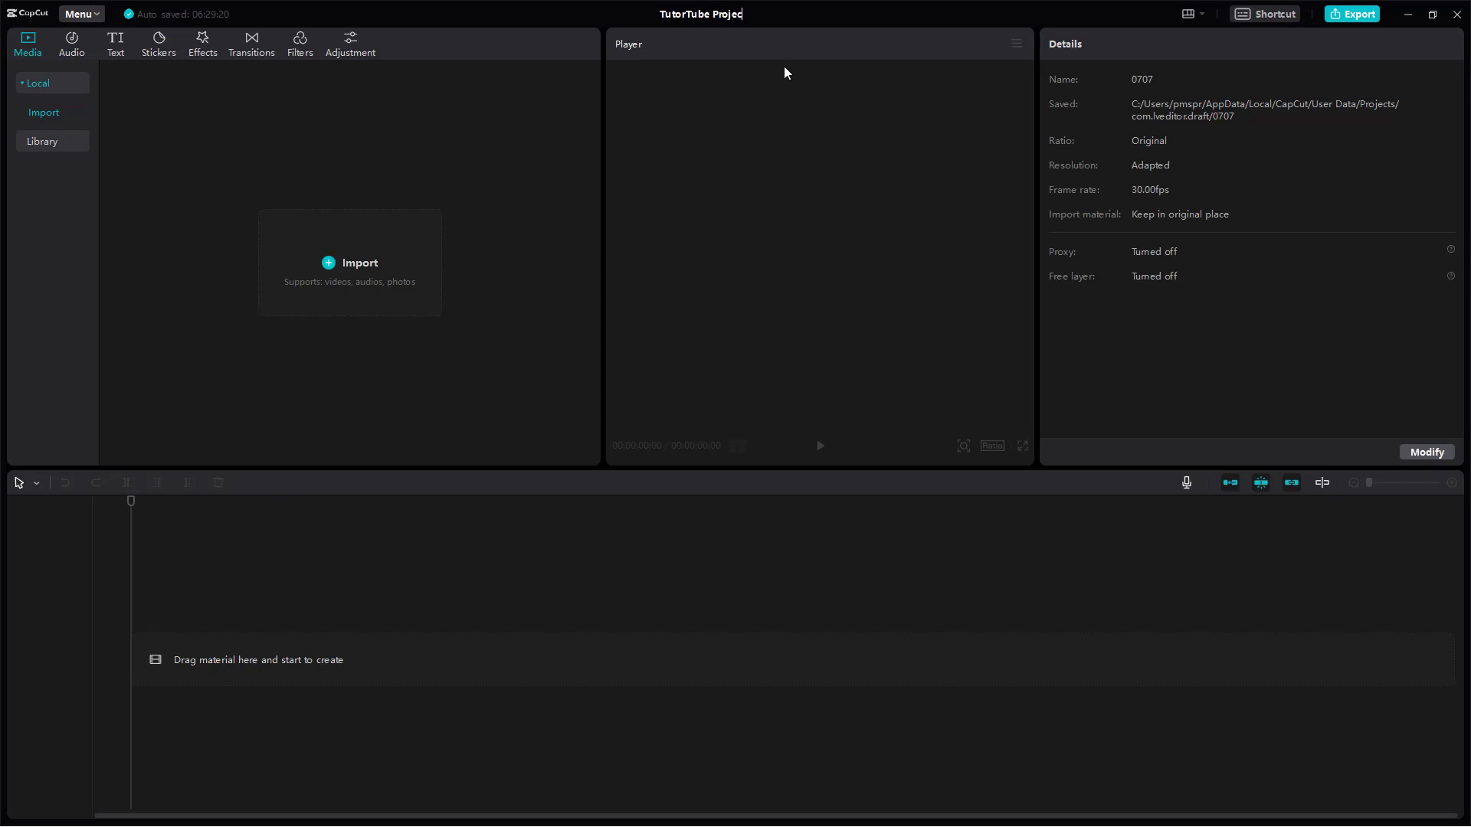
text(for Se)
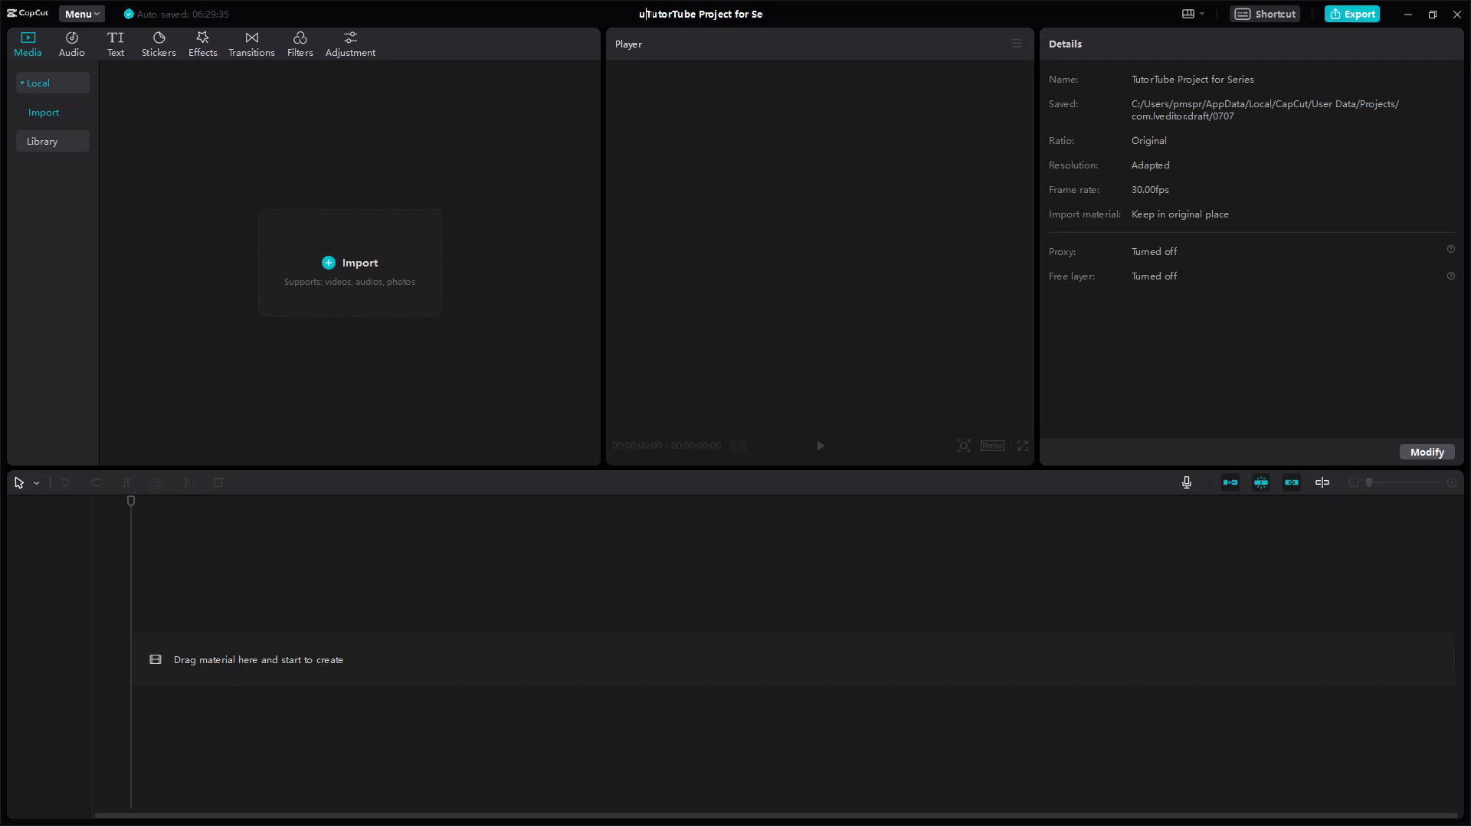
mouse_move(741, 161)
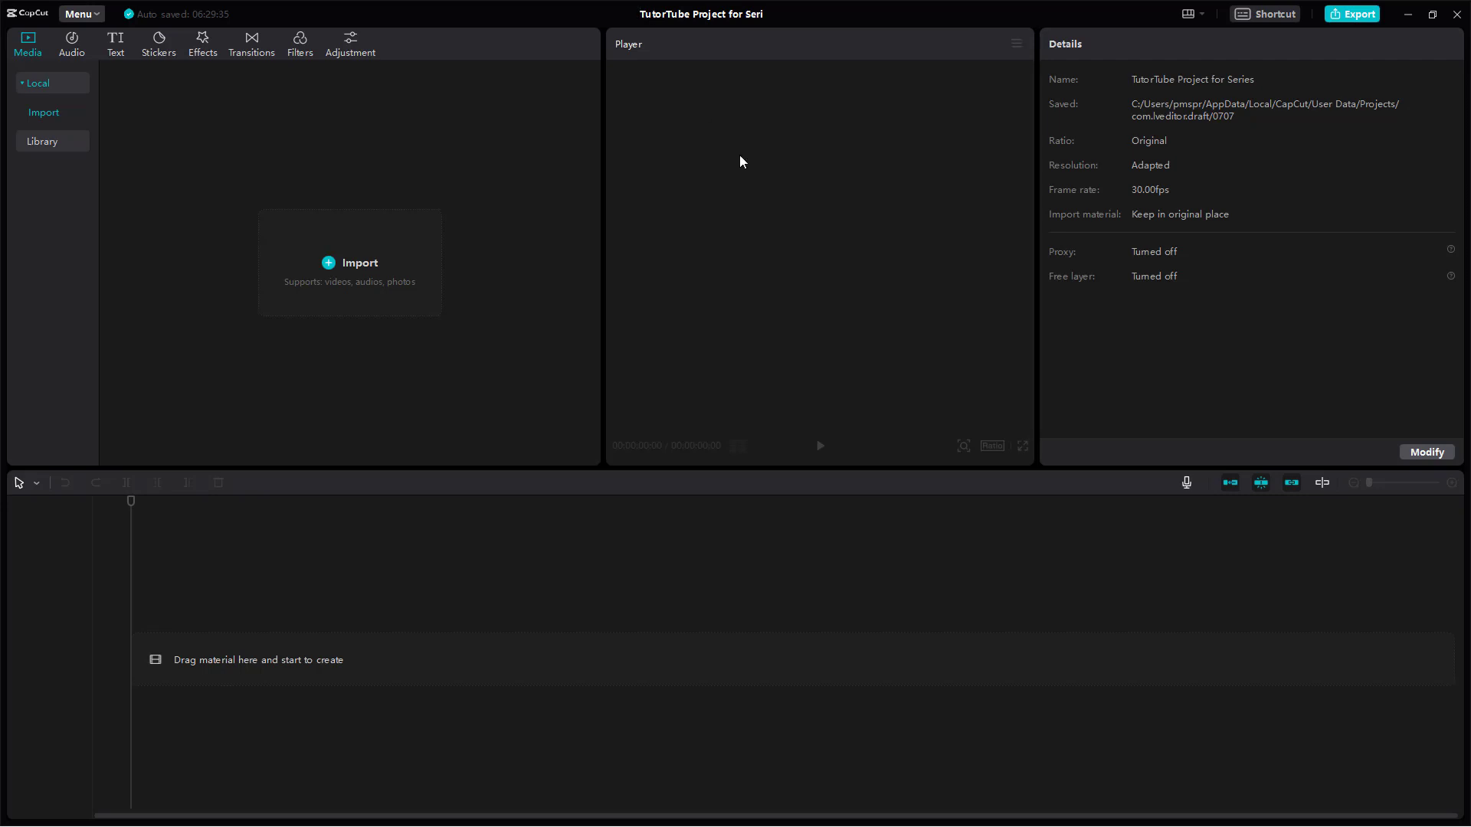
mouse_move(1182, 179)
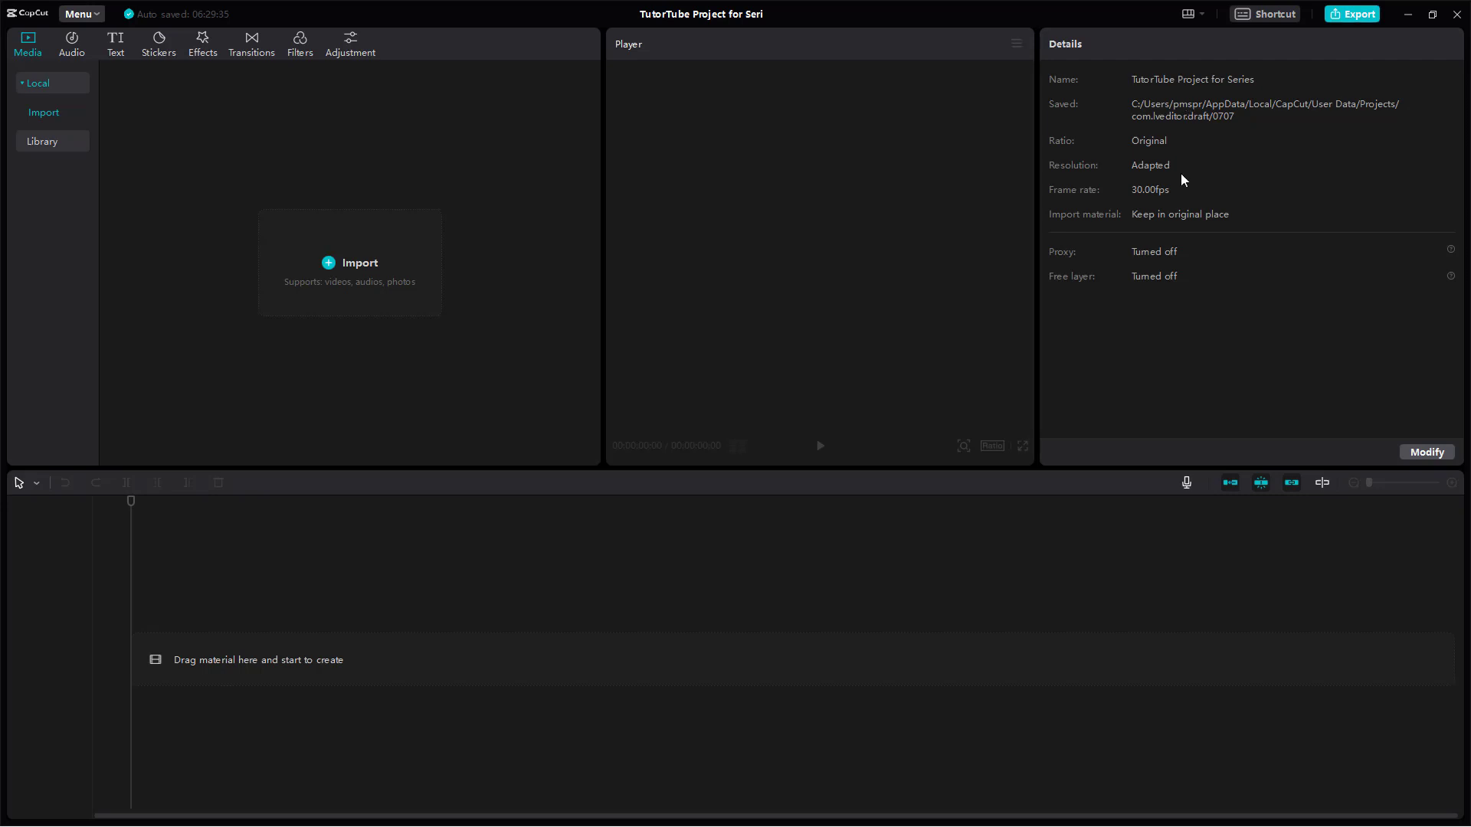
mouse_move(1221, 136)
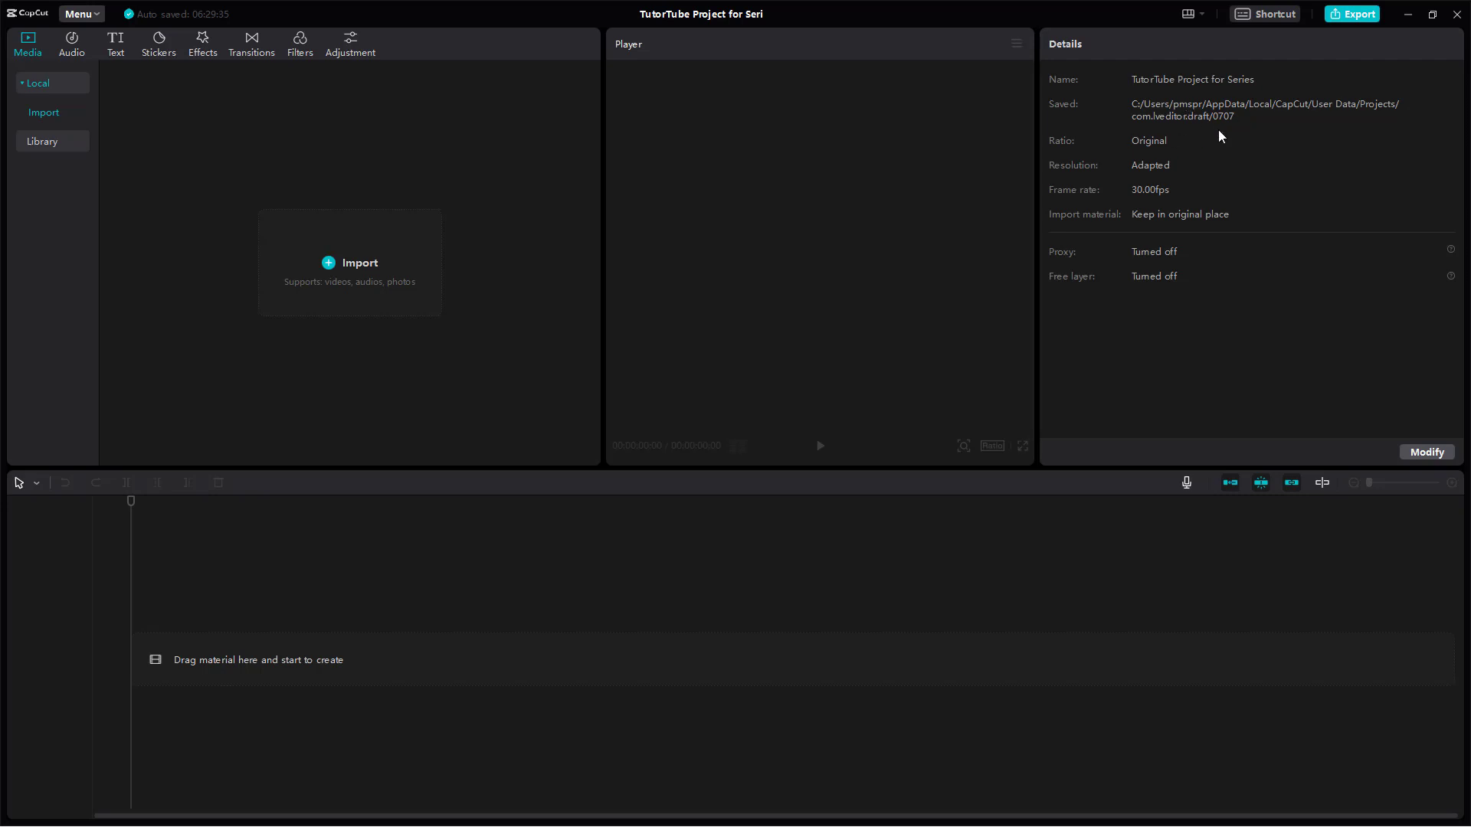
mouse_move(1190, 97)
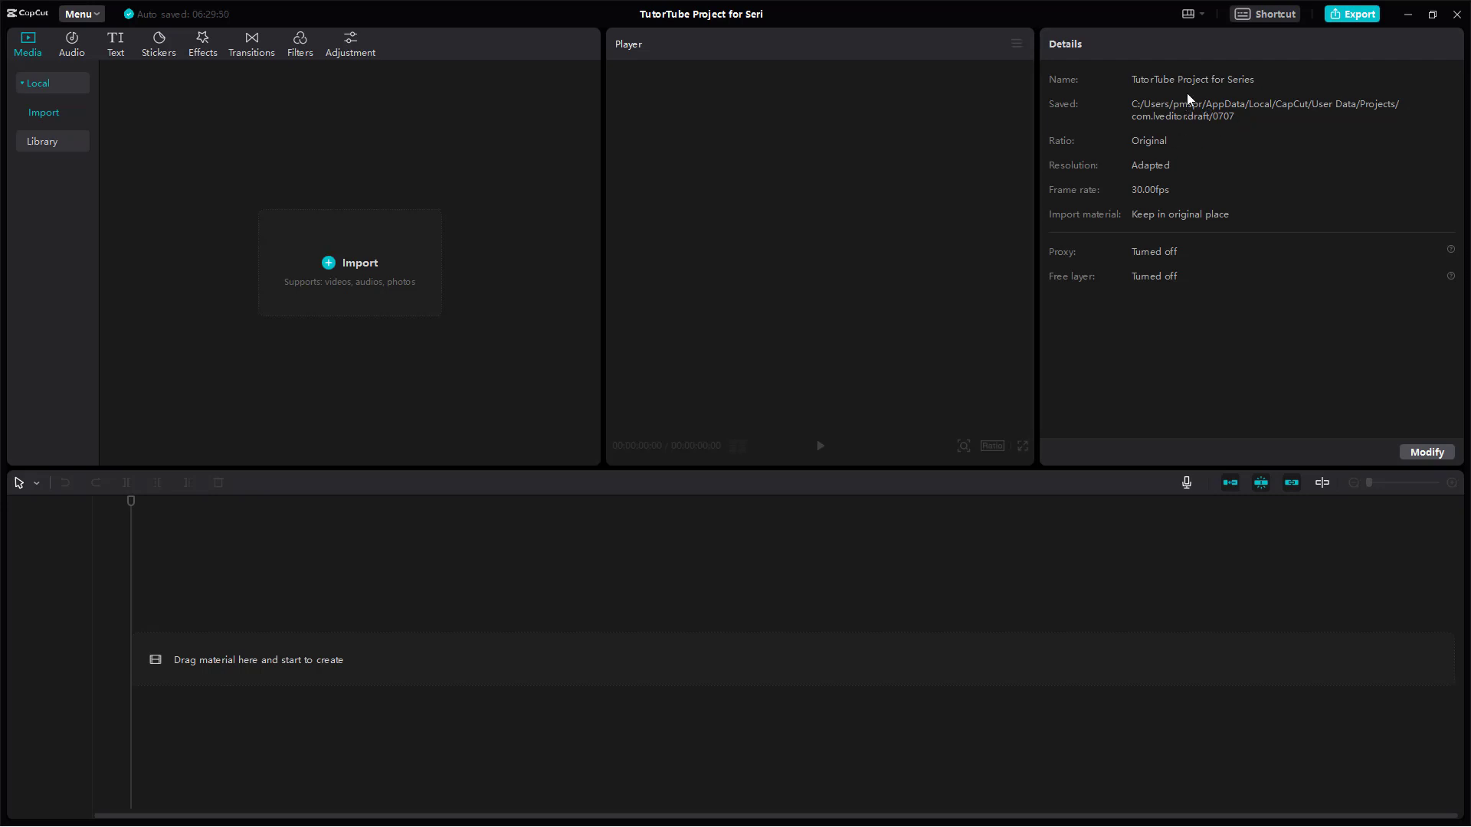
mouse_move(1261, 93)
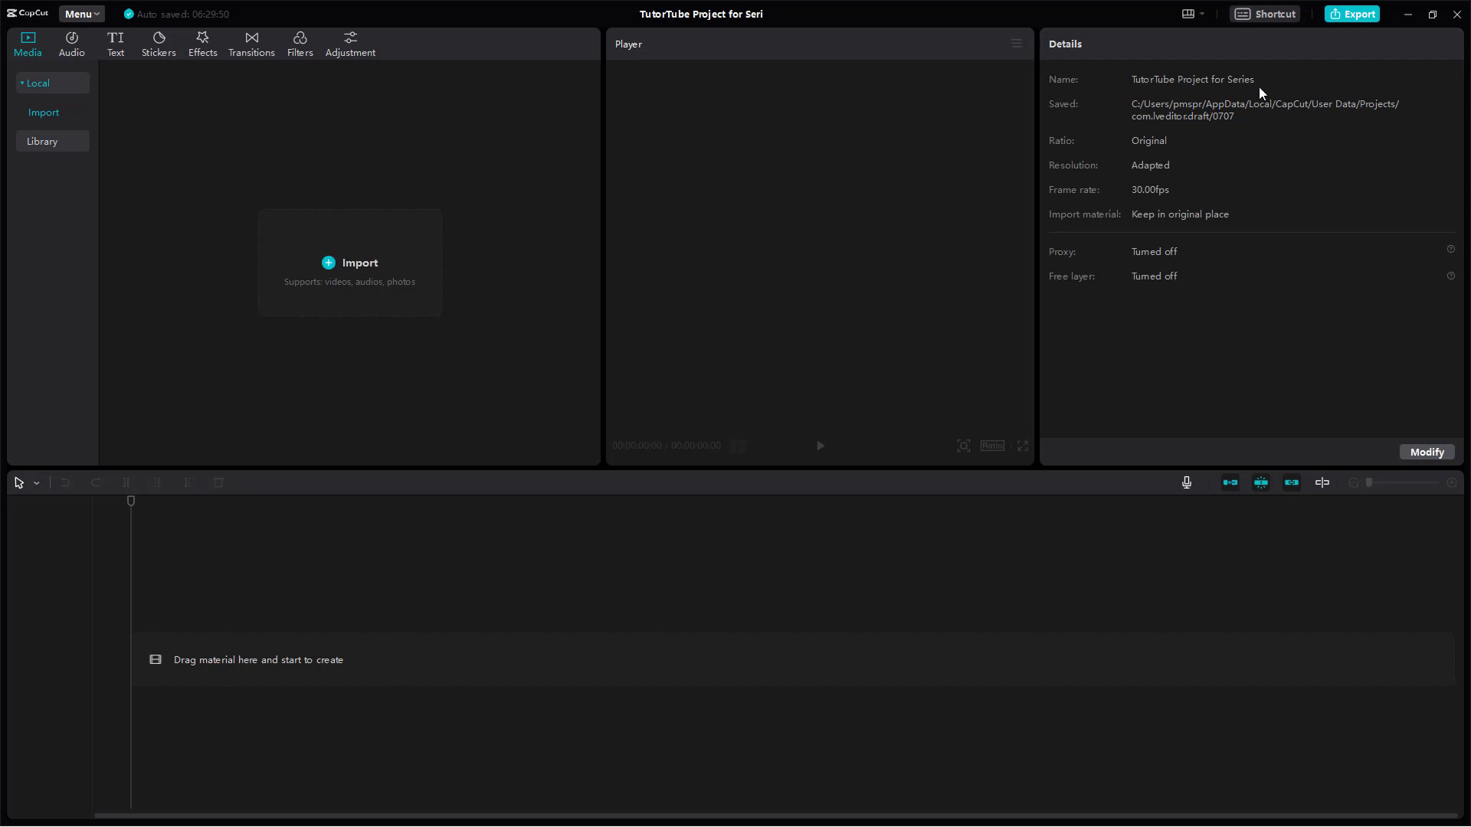
mouse_move(1137, 155)
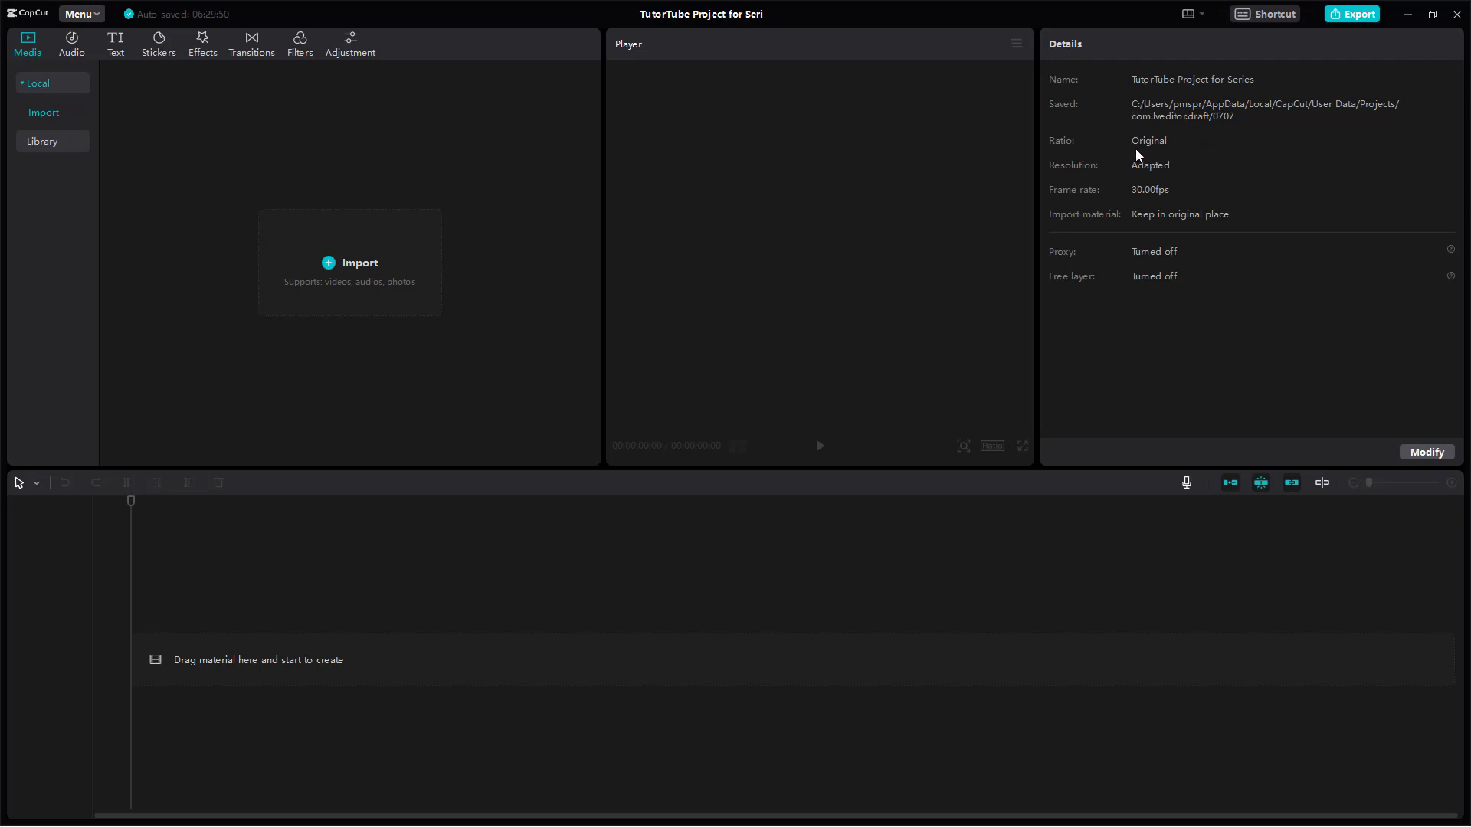
mouse_move(1155, 153)
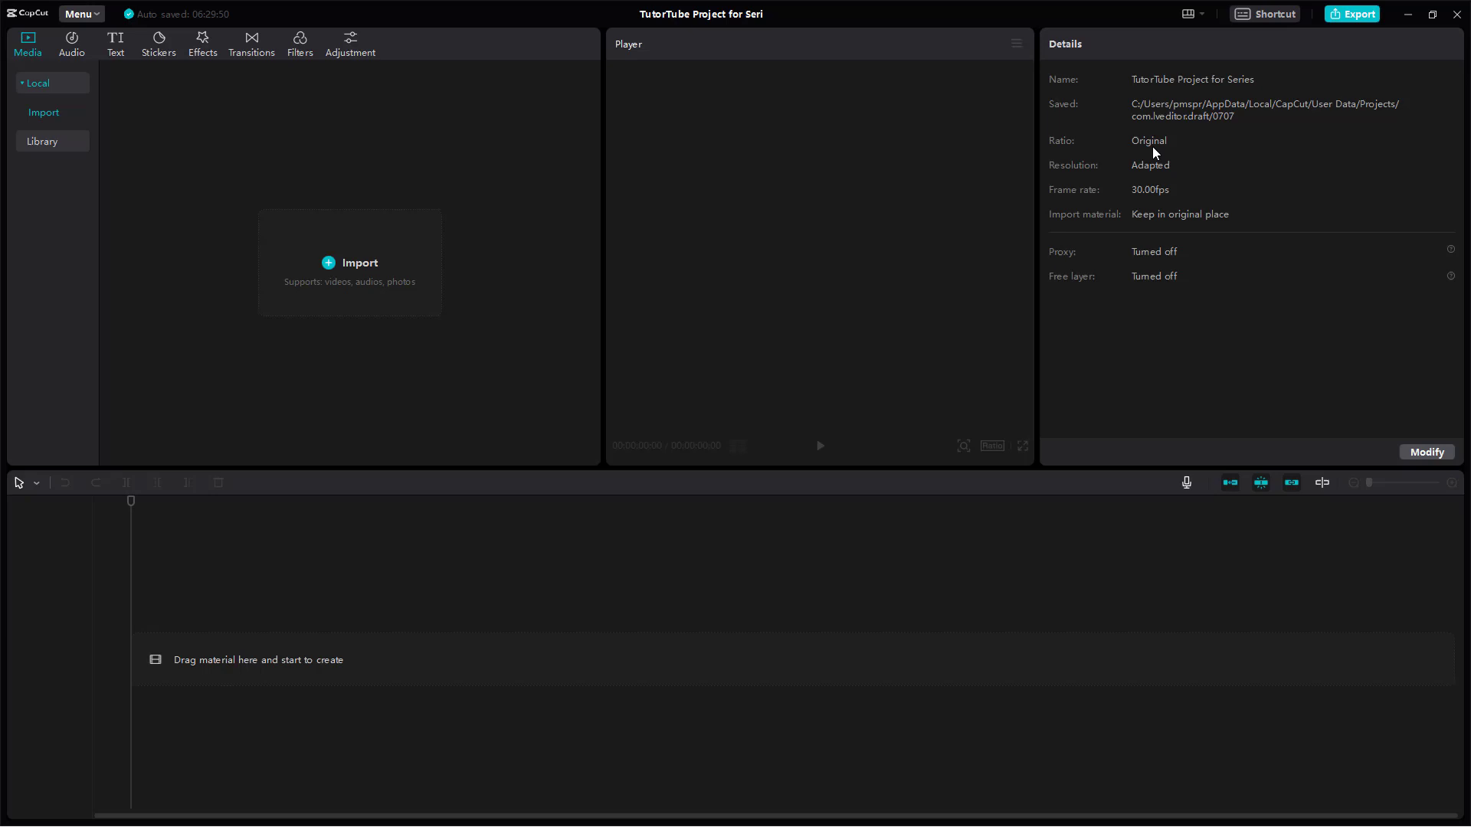
mouse_move(1139, 175)
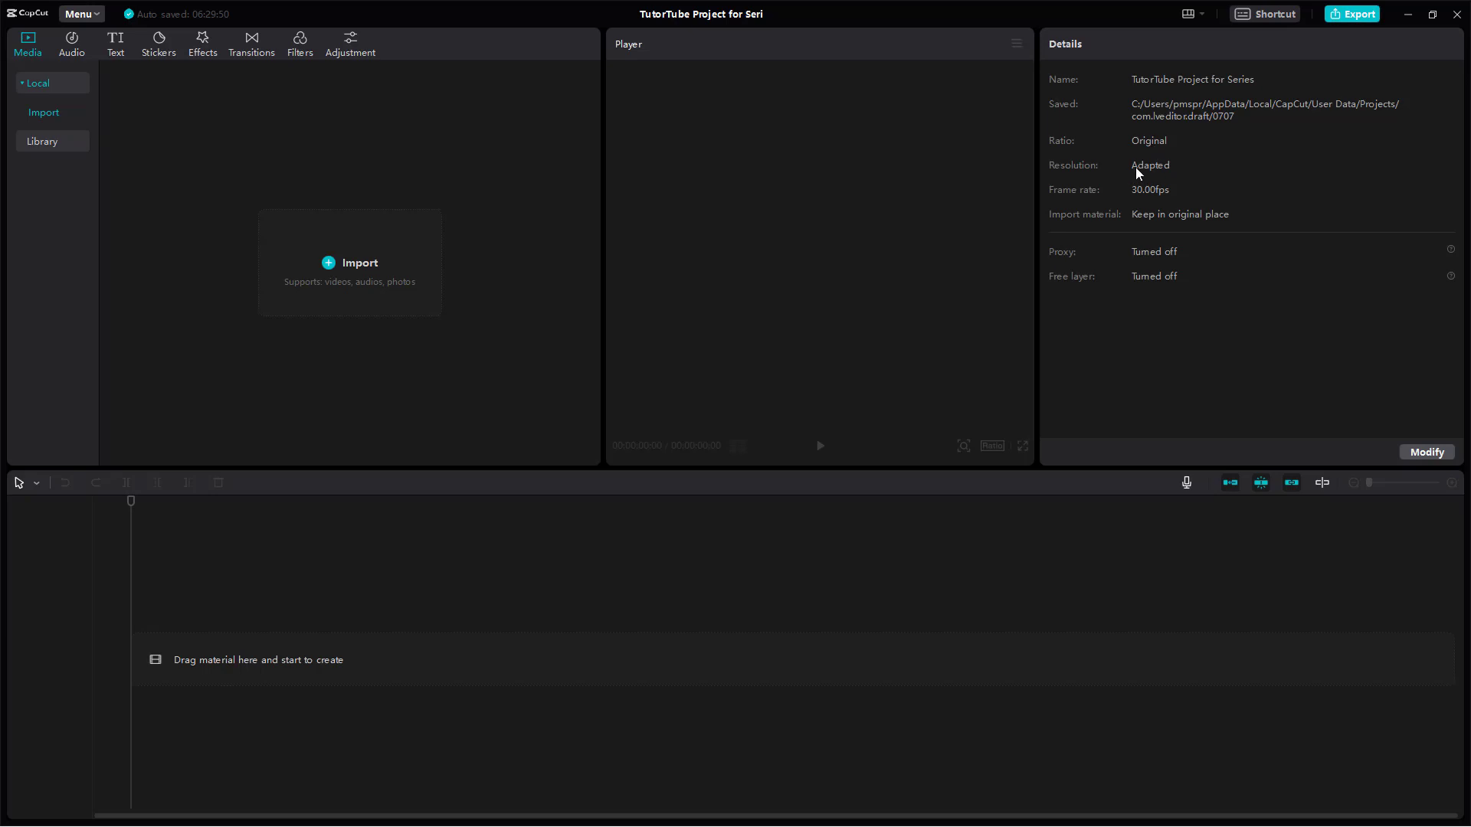
mouse_move(1140, 199)
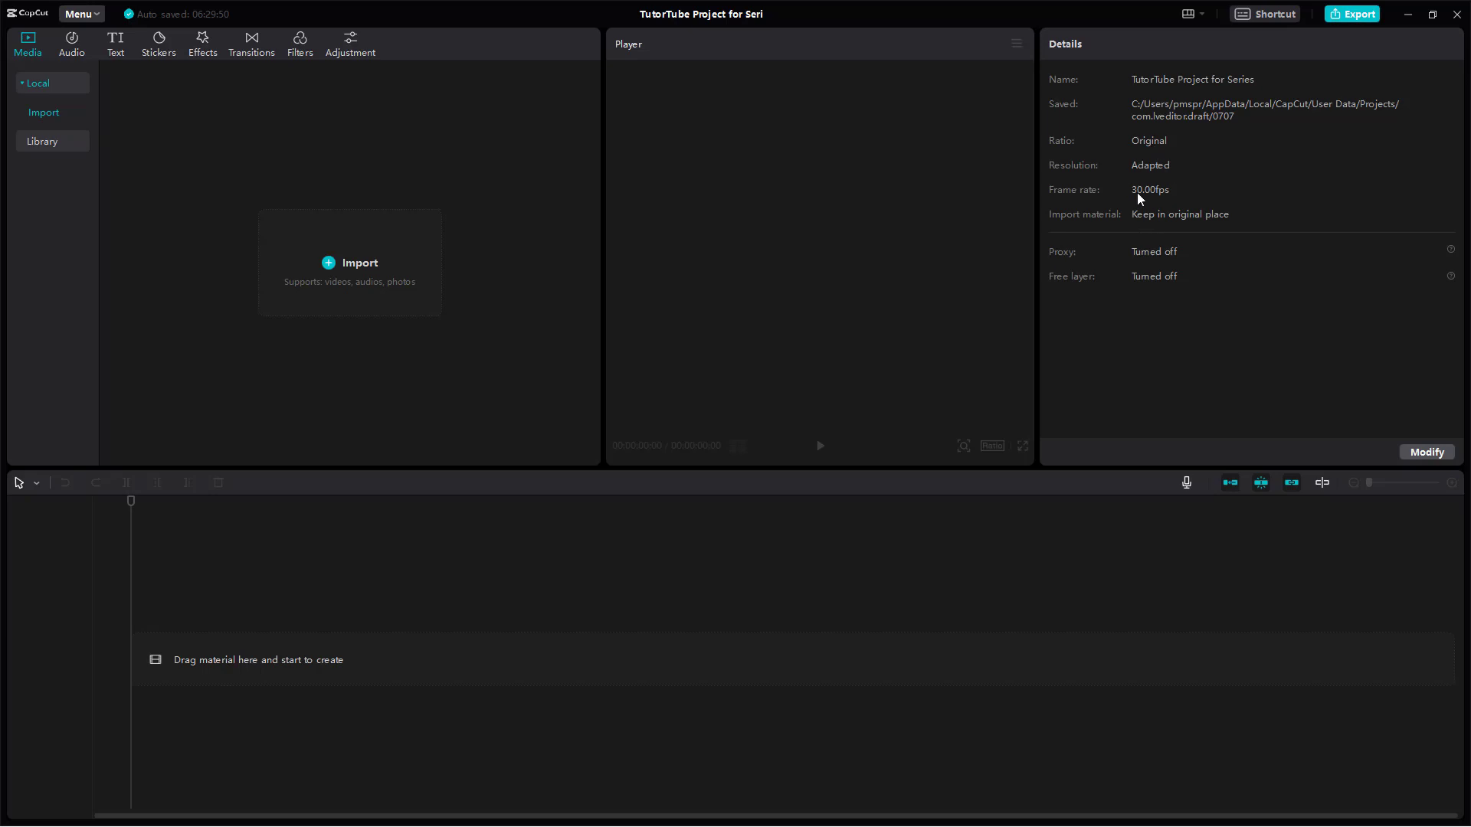
mouse_move(1121, 233)
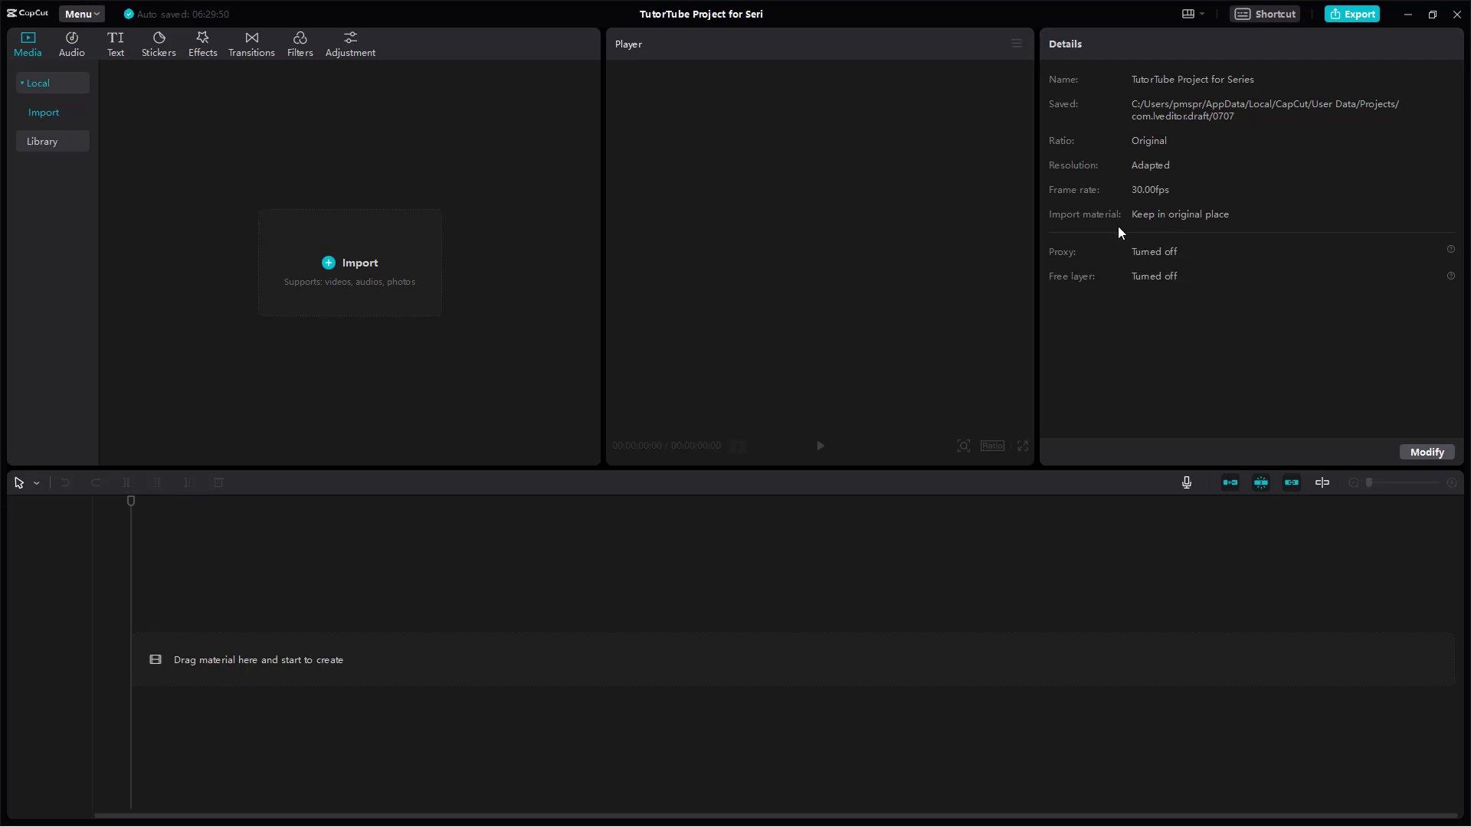
mouse_move(1066, 225)
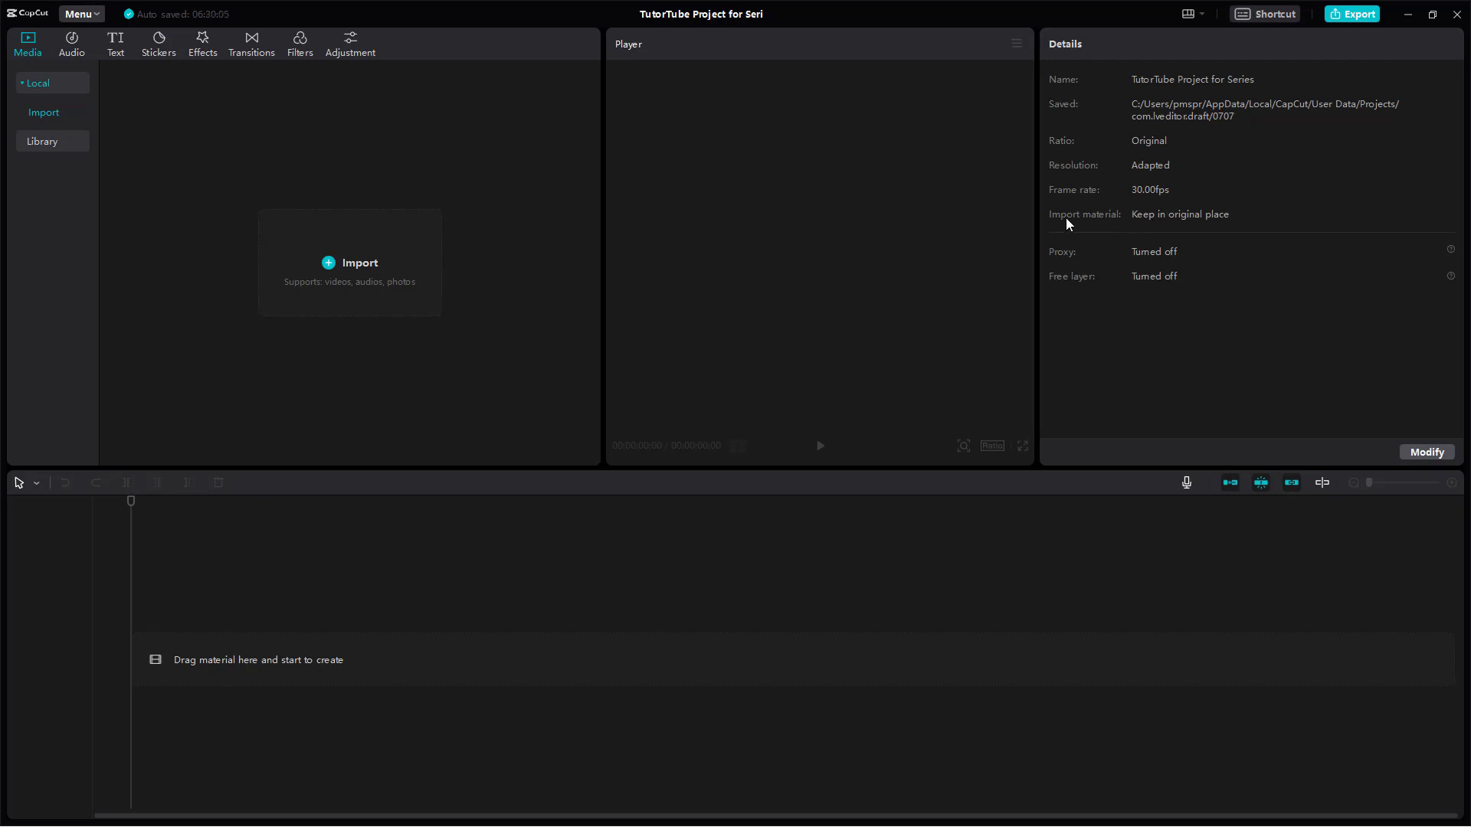
mouse_move(1103, 286)
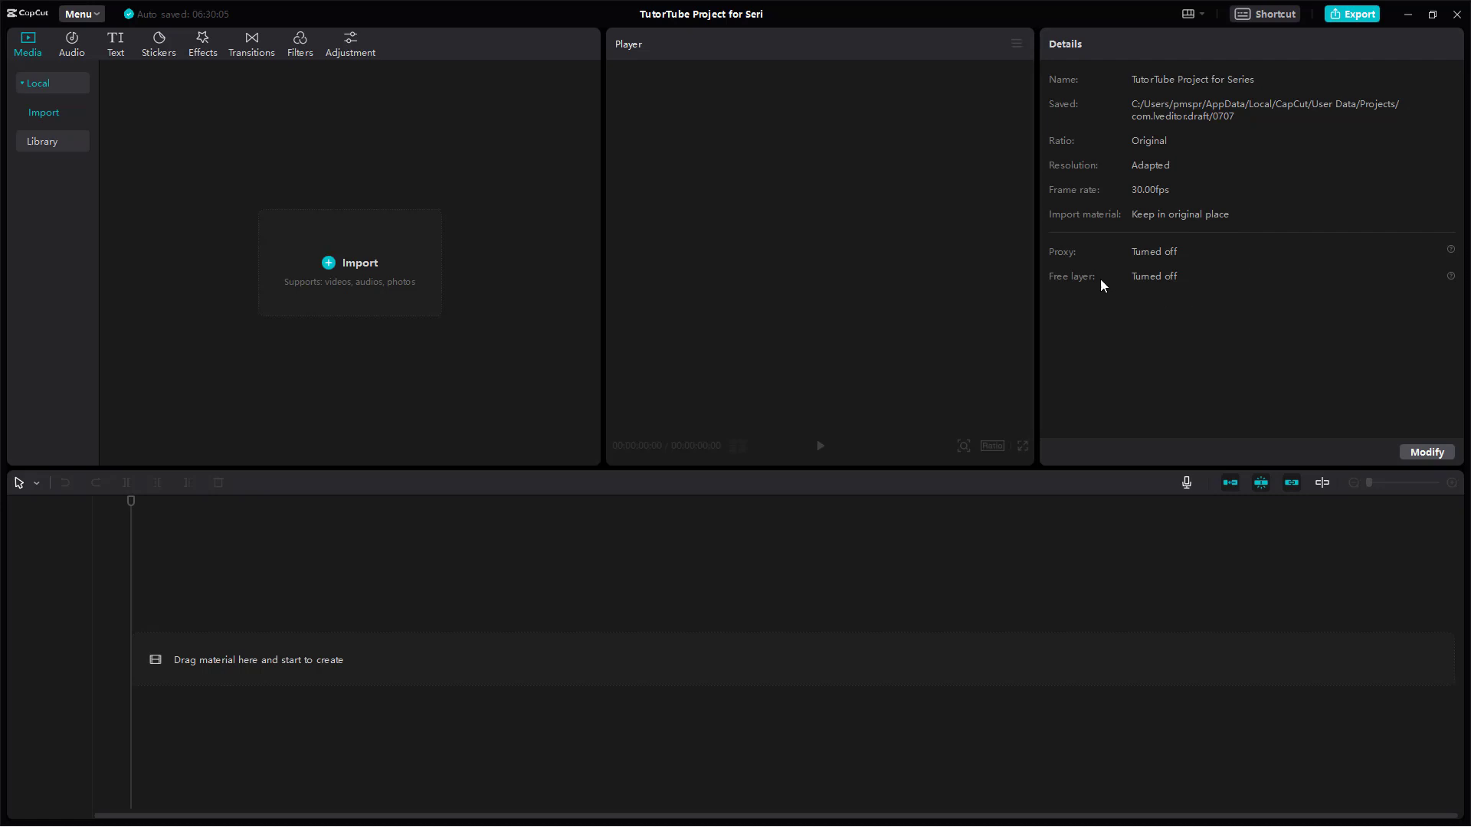
mouse_move(1177, 339)
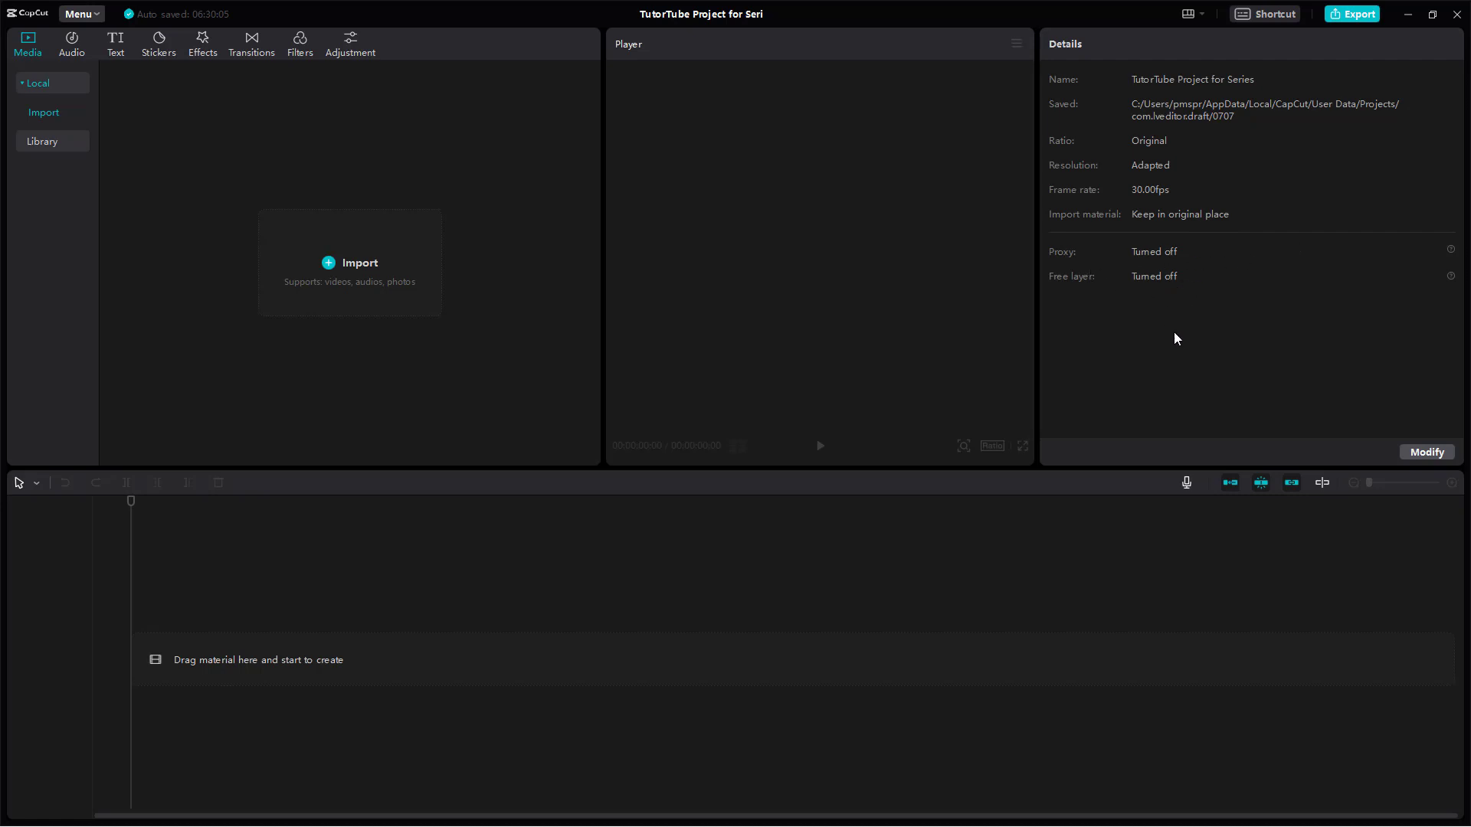
mouse_move(1274, 415)
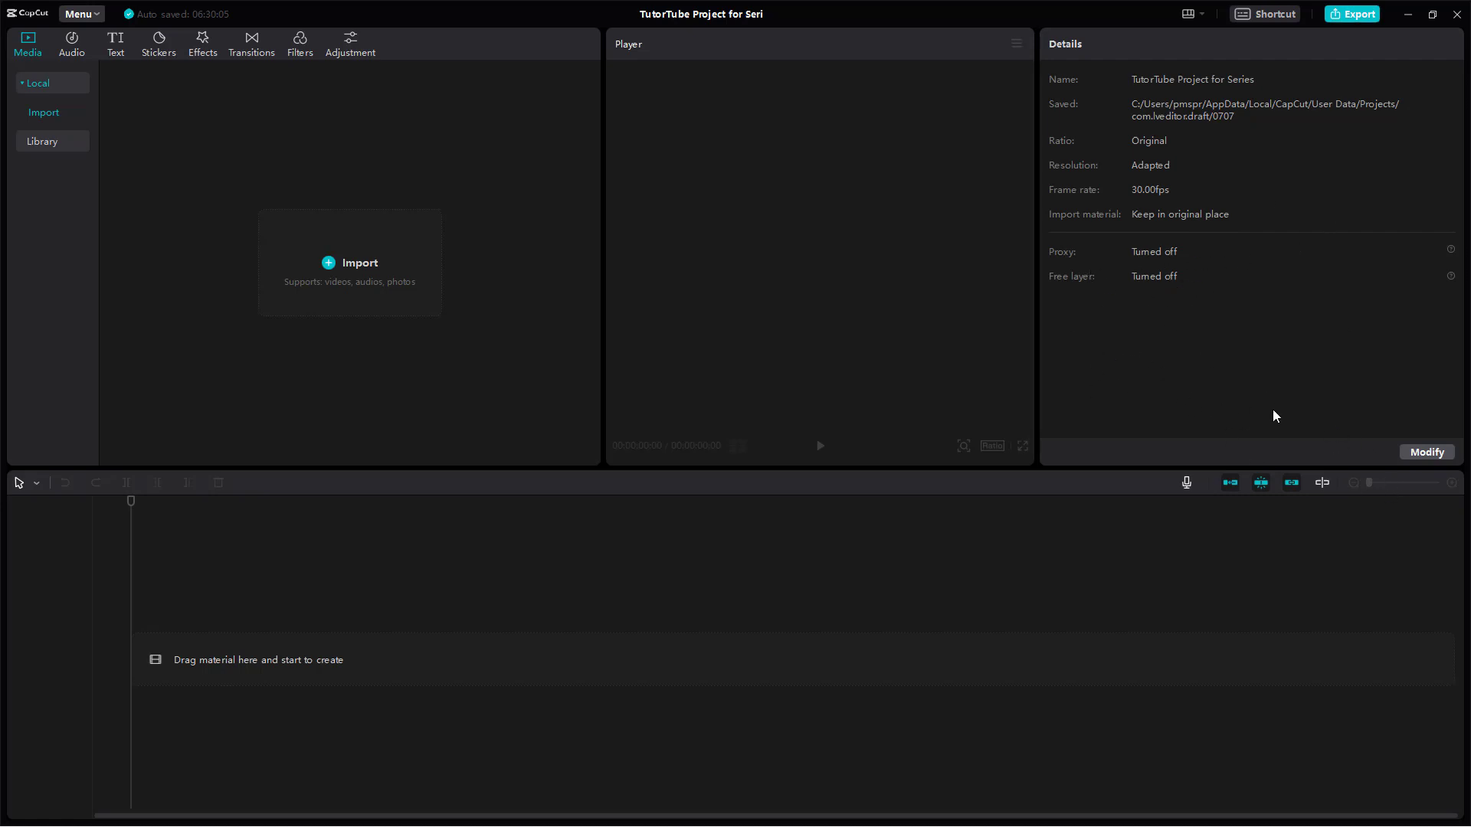
Step: Open Project settings via Modify and select the 'TutorTube Project for Series' name
click(1425, 452)
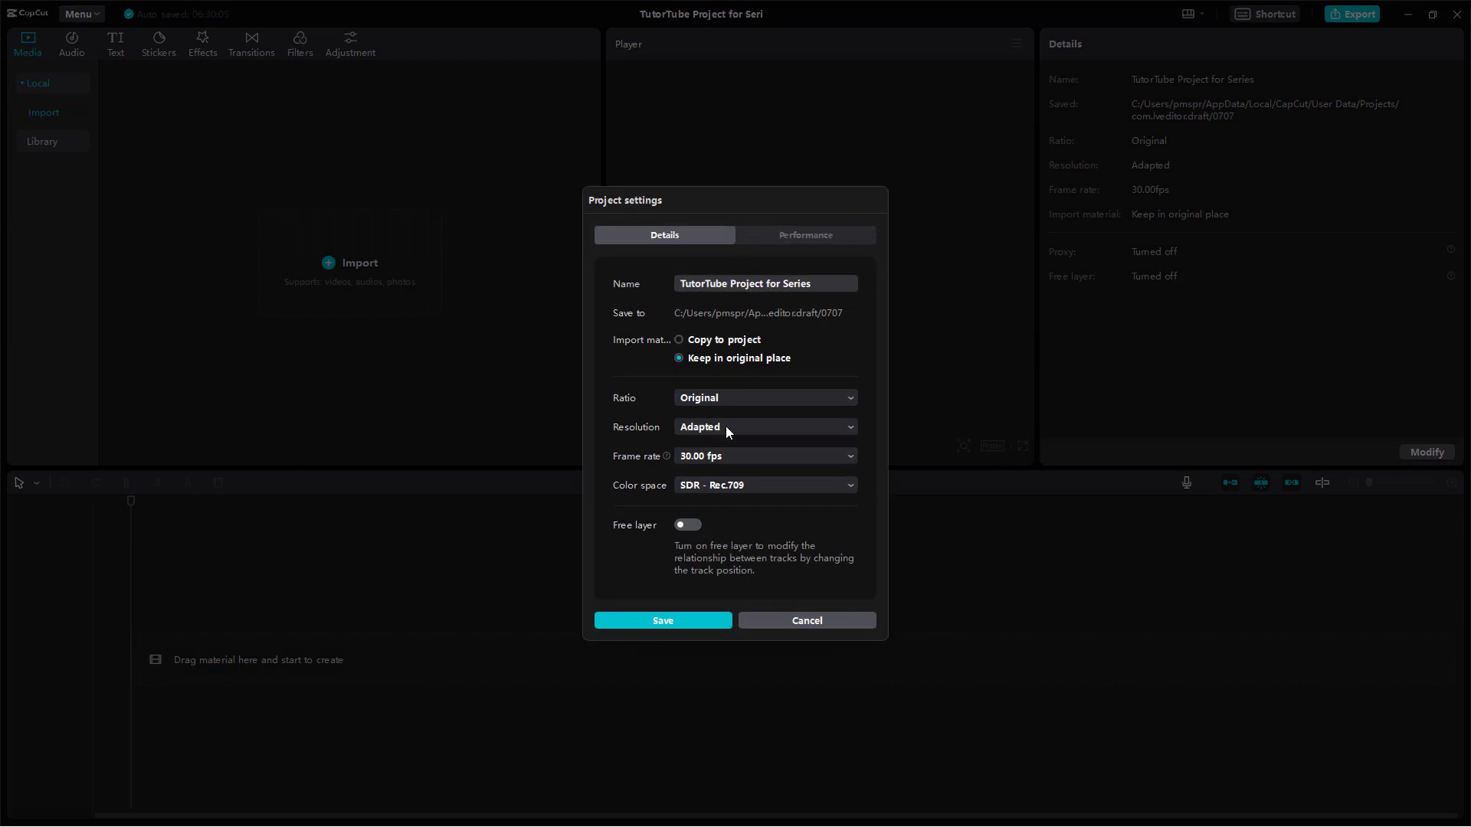
mouse_move(798, 535)
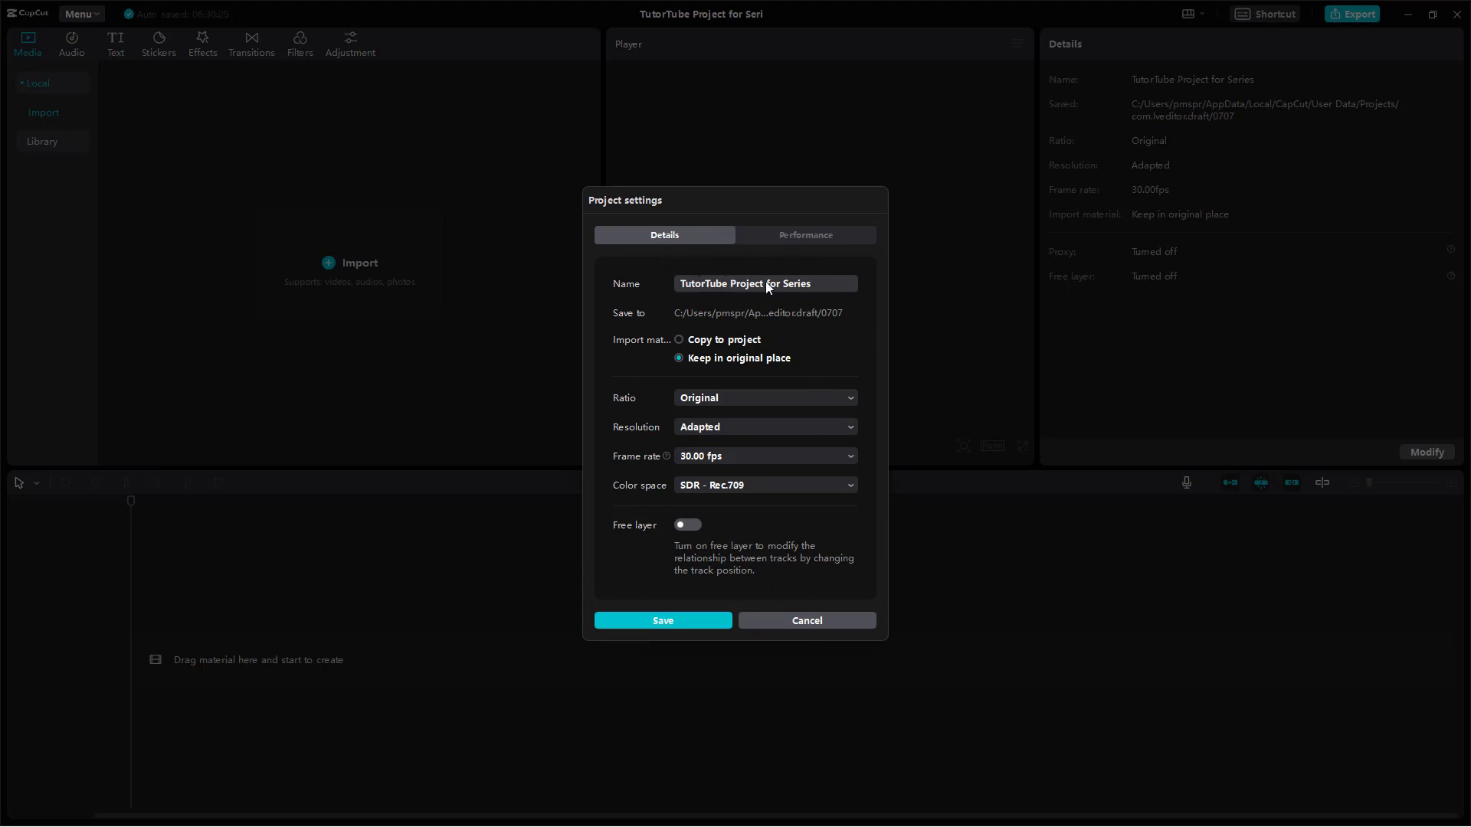
triple_click(744, 284)
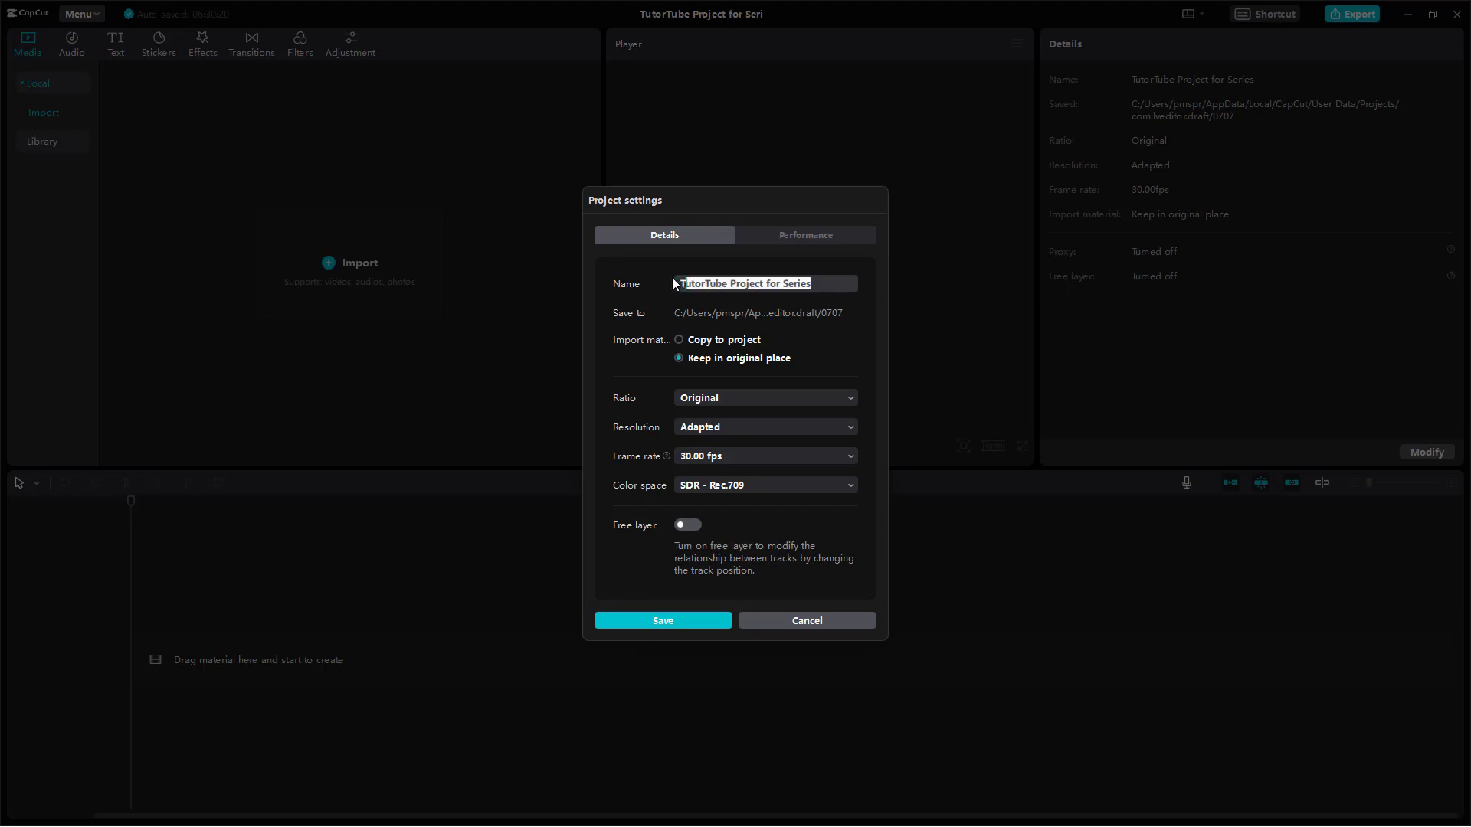
mouse_move(713, 392)
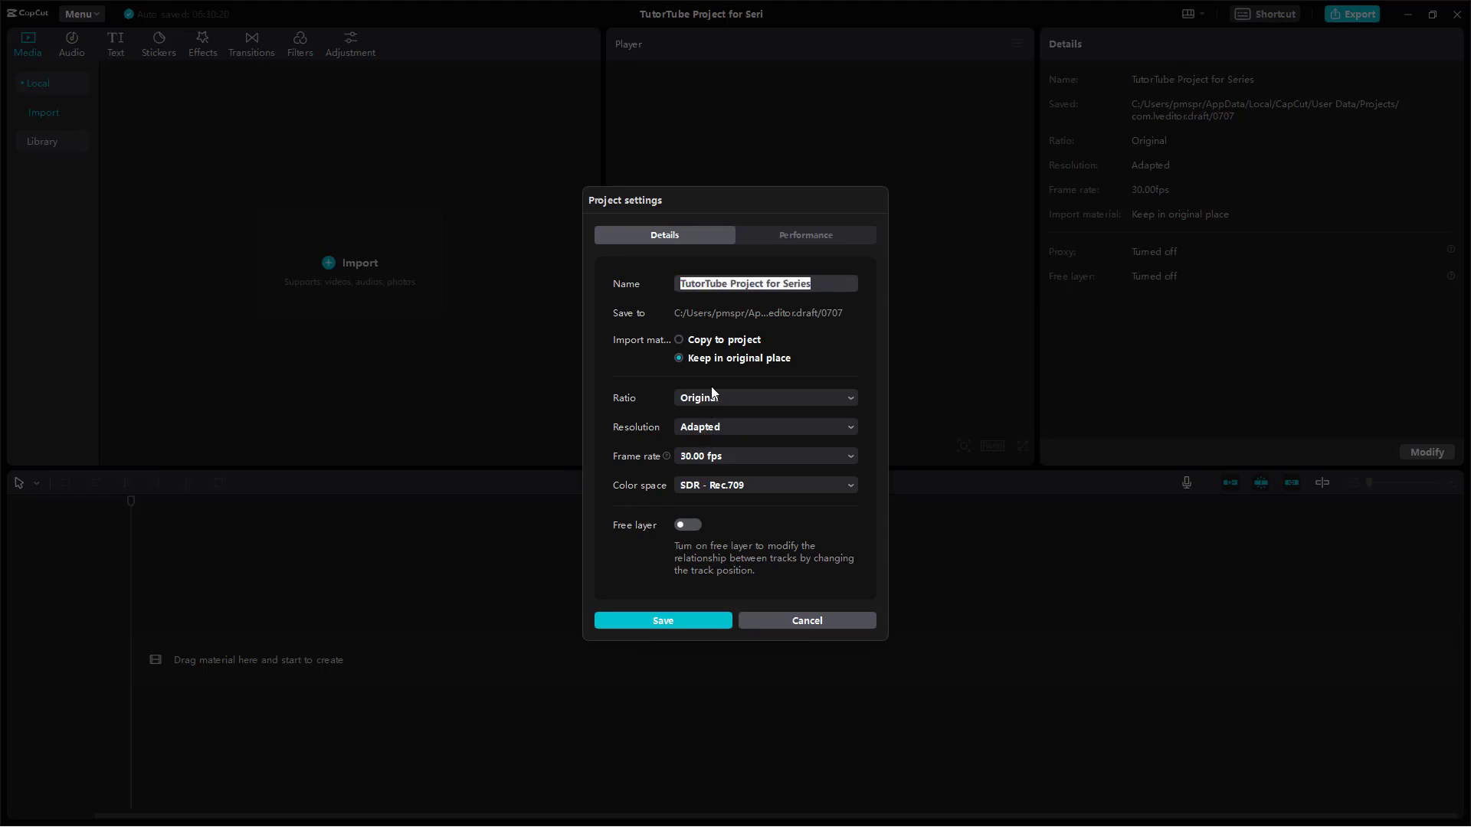
mouse_move(753, 524)
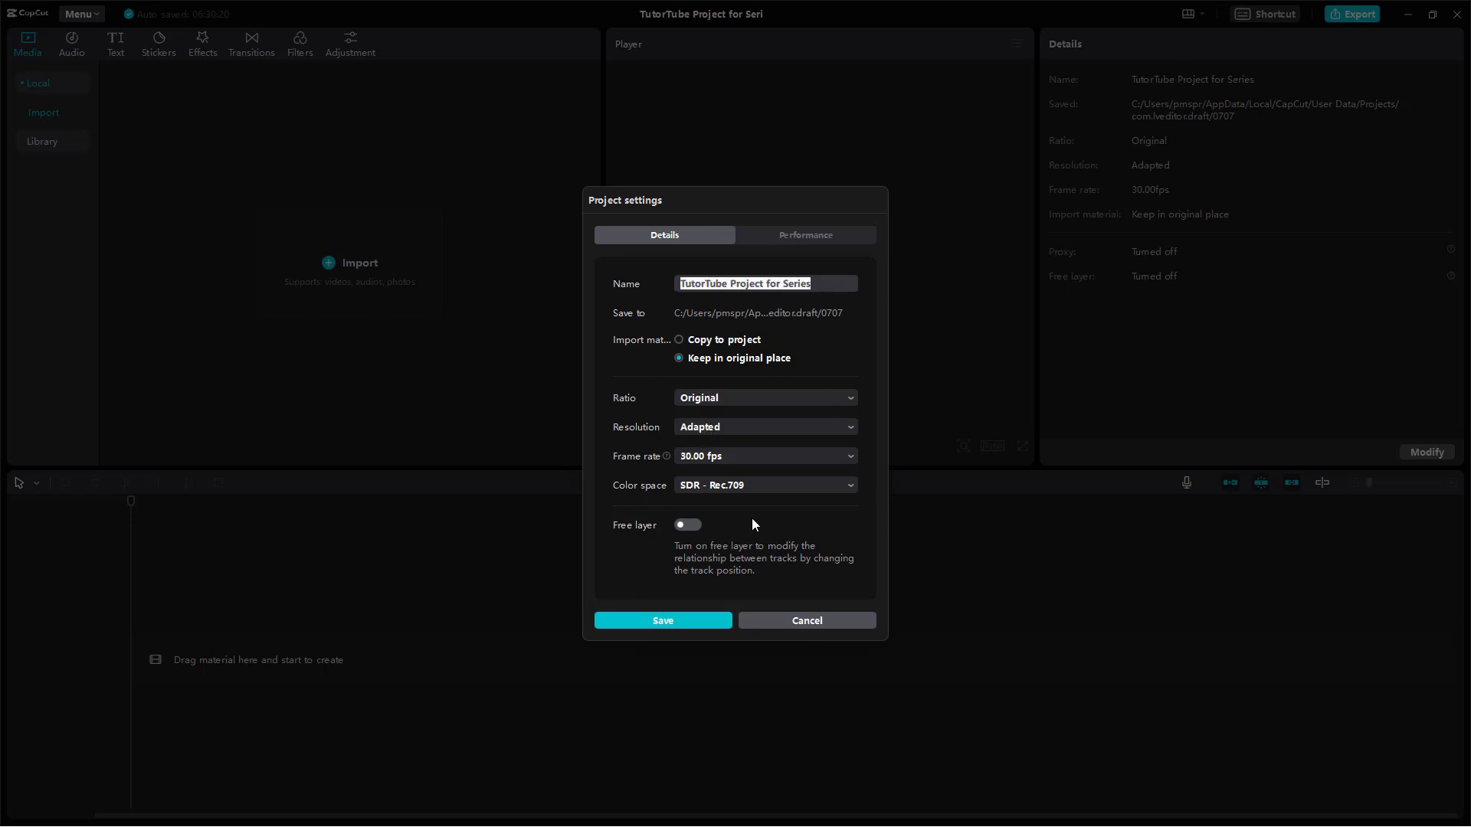
mouse_move(802, 214)
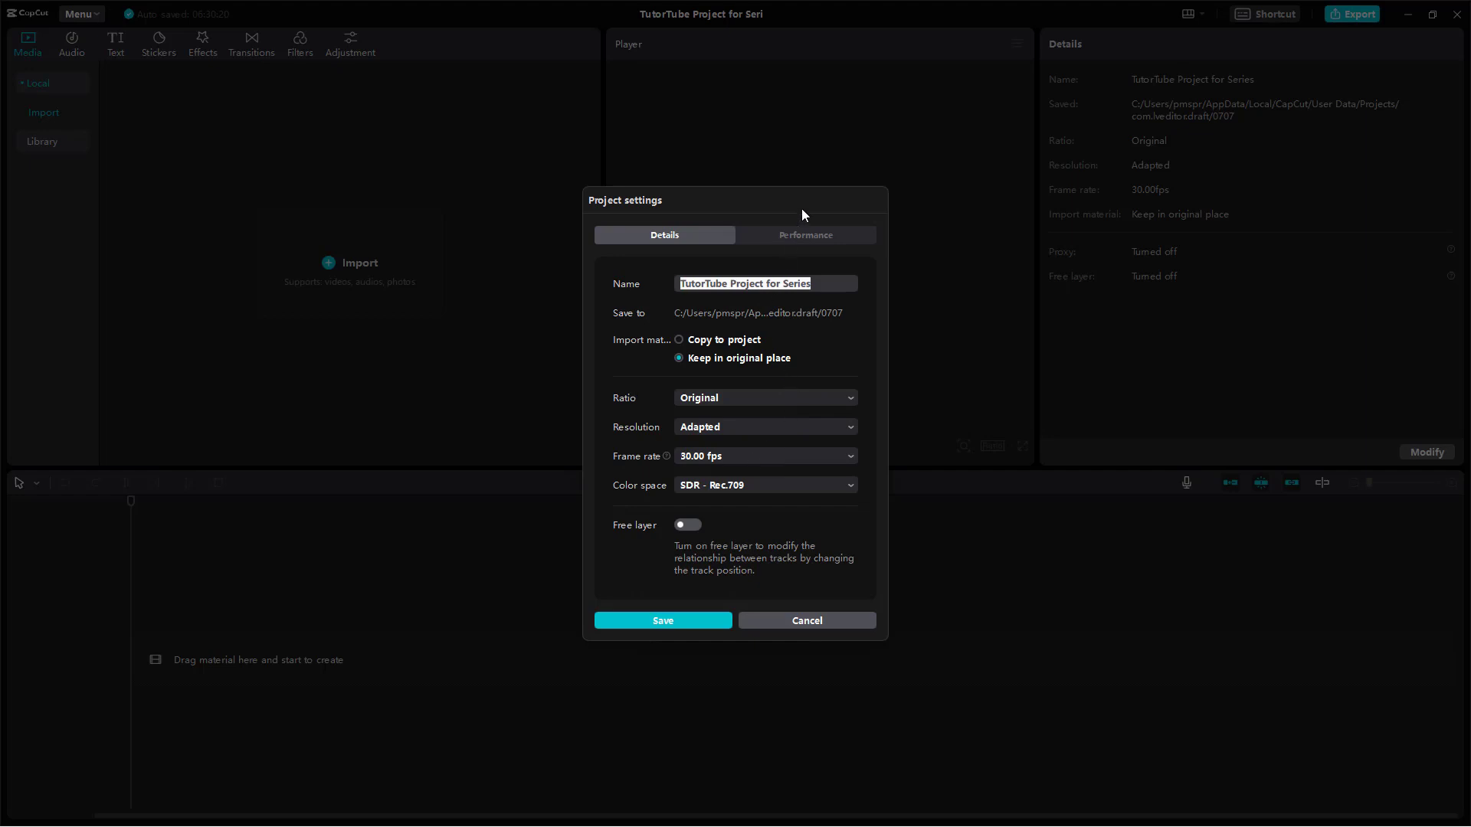
Step: Review the Performance tab's proxy option, then cancel Project settings without saving
click(804, 234)
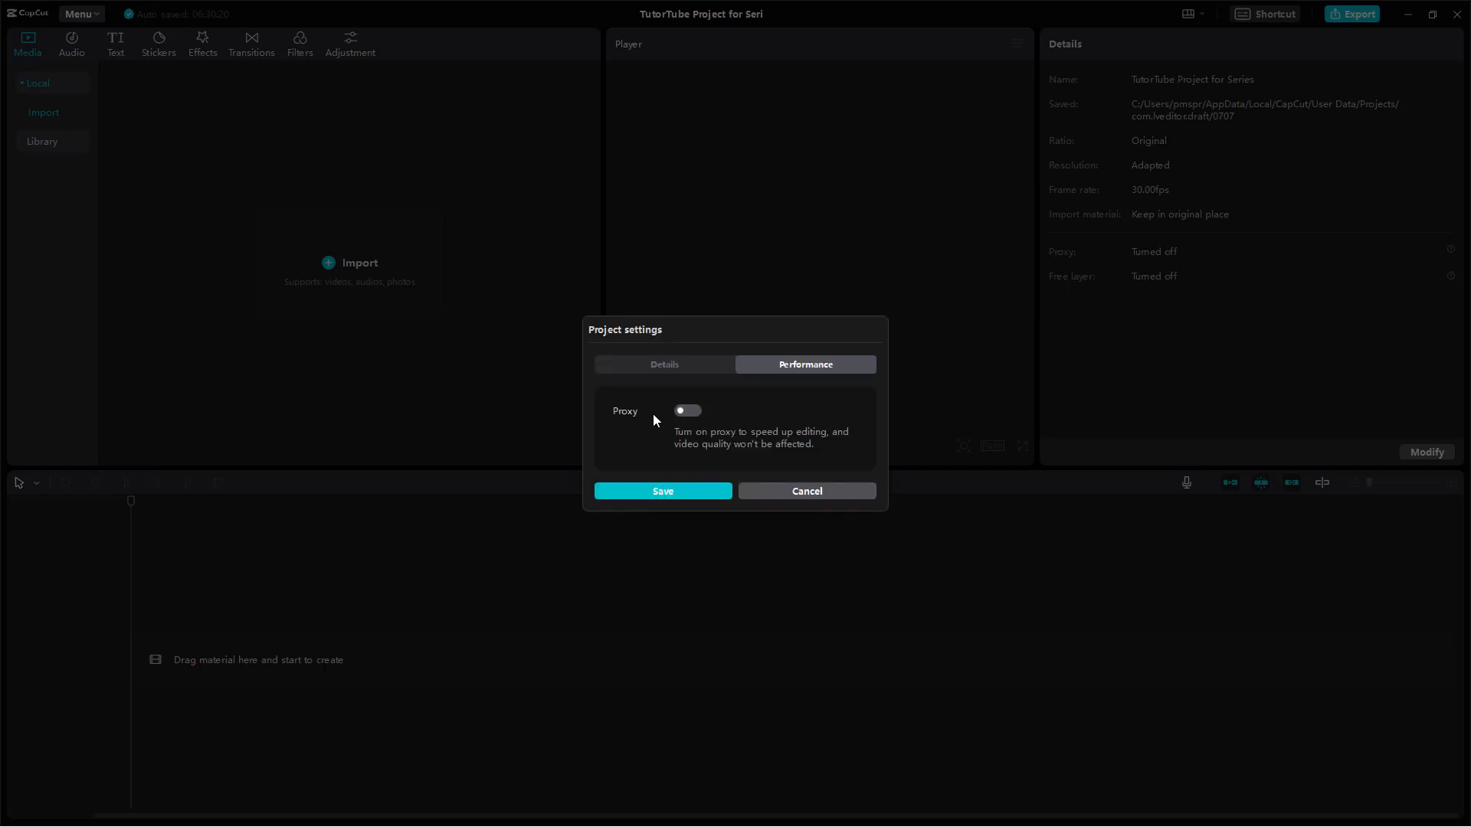
mouse_move(710, 401)
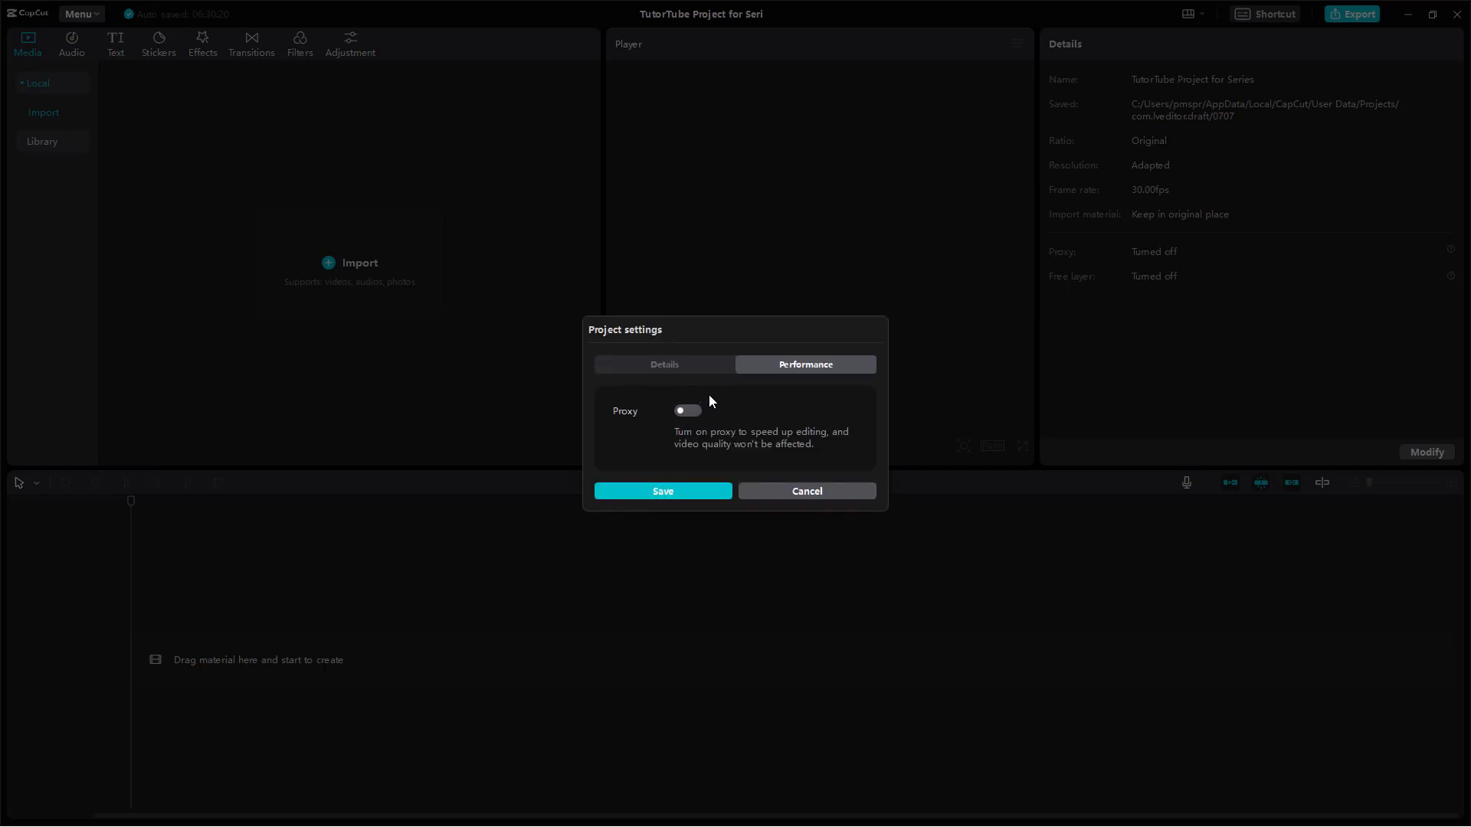
mouse_move(839, 489)
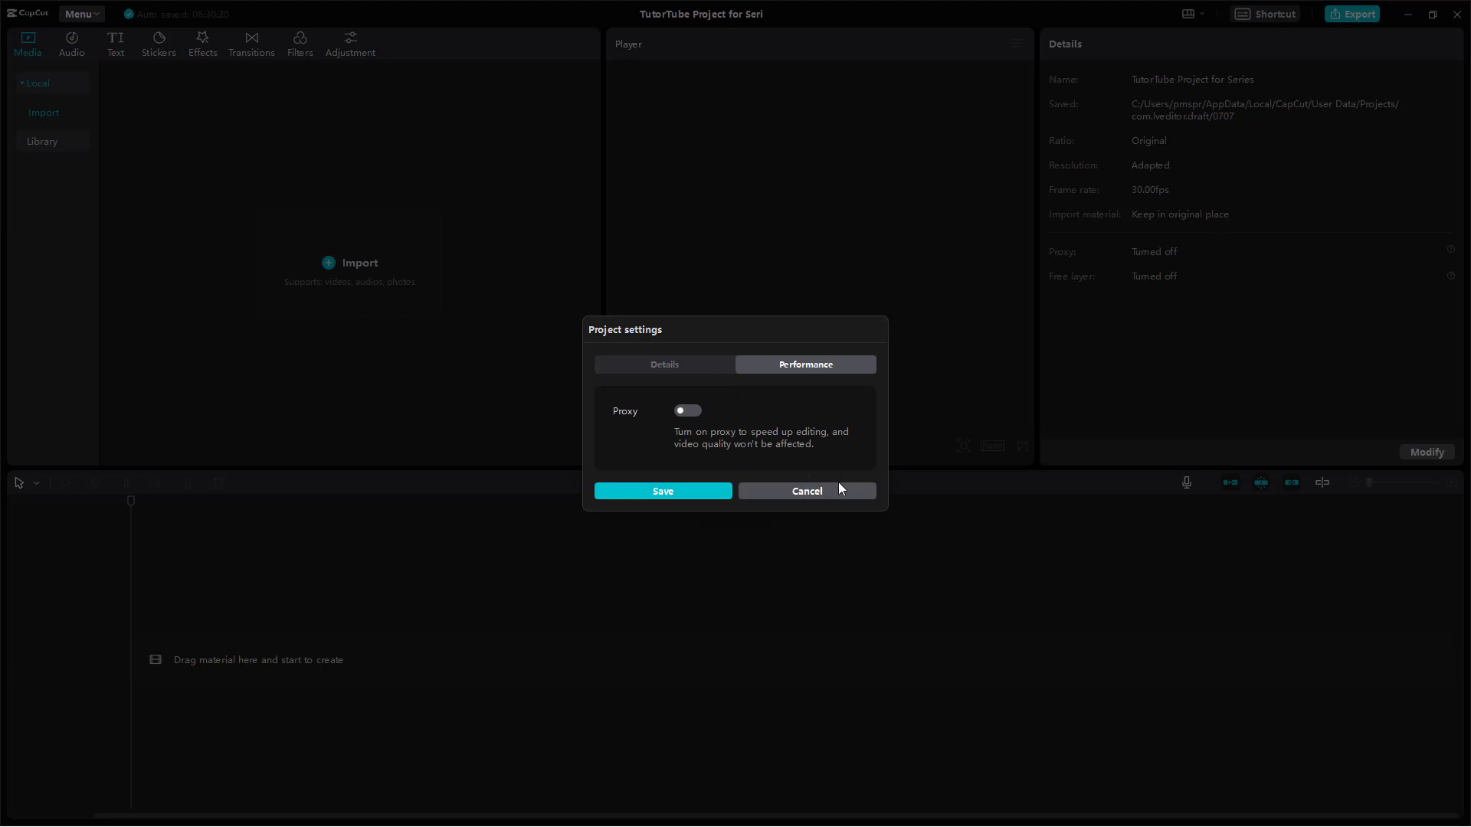
mouse_move(826, 498)
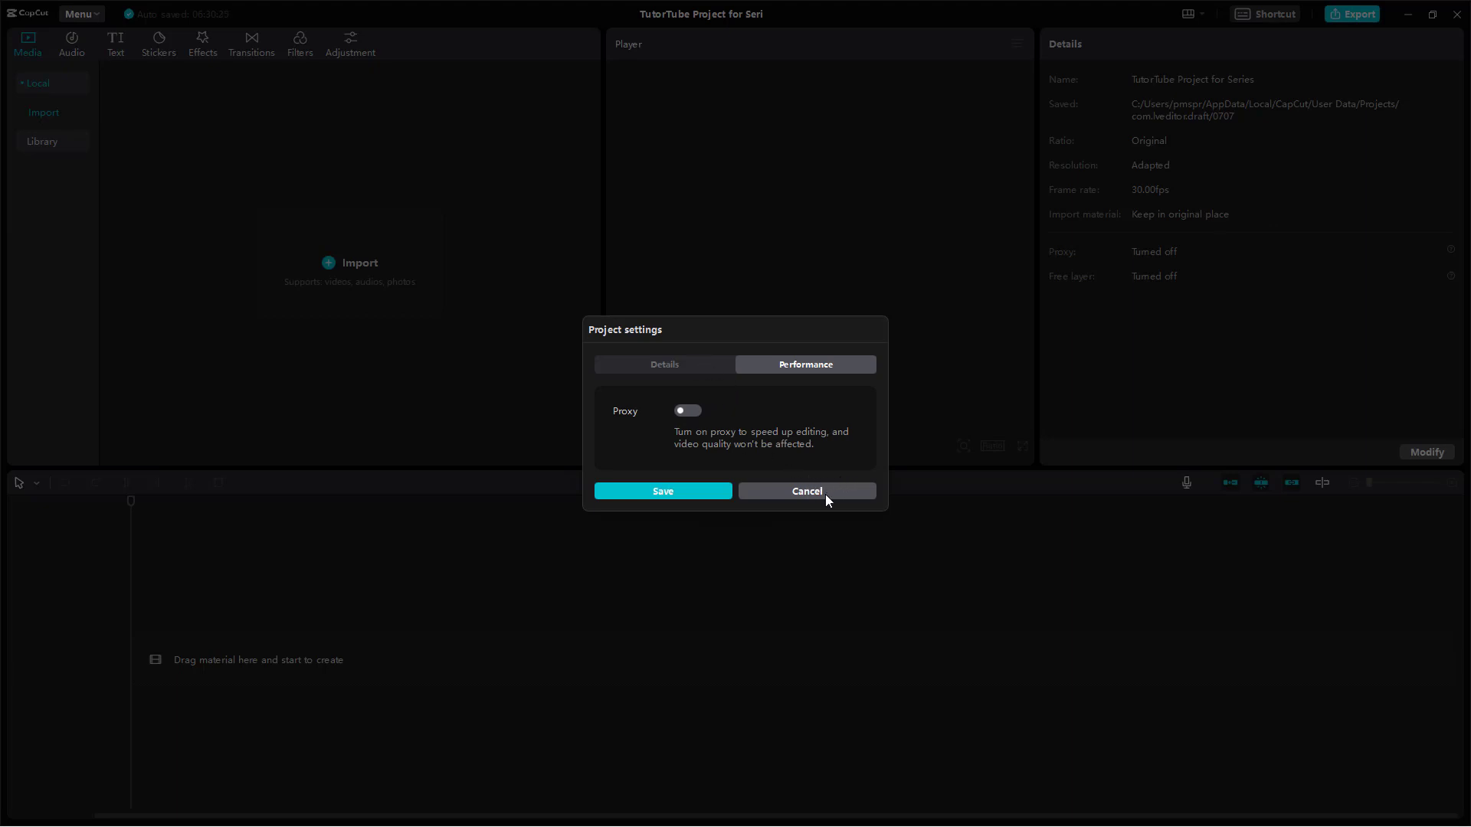
click(805, 490)
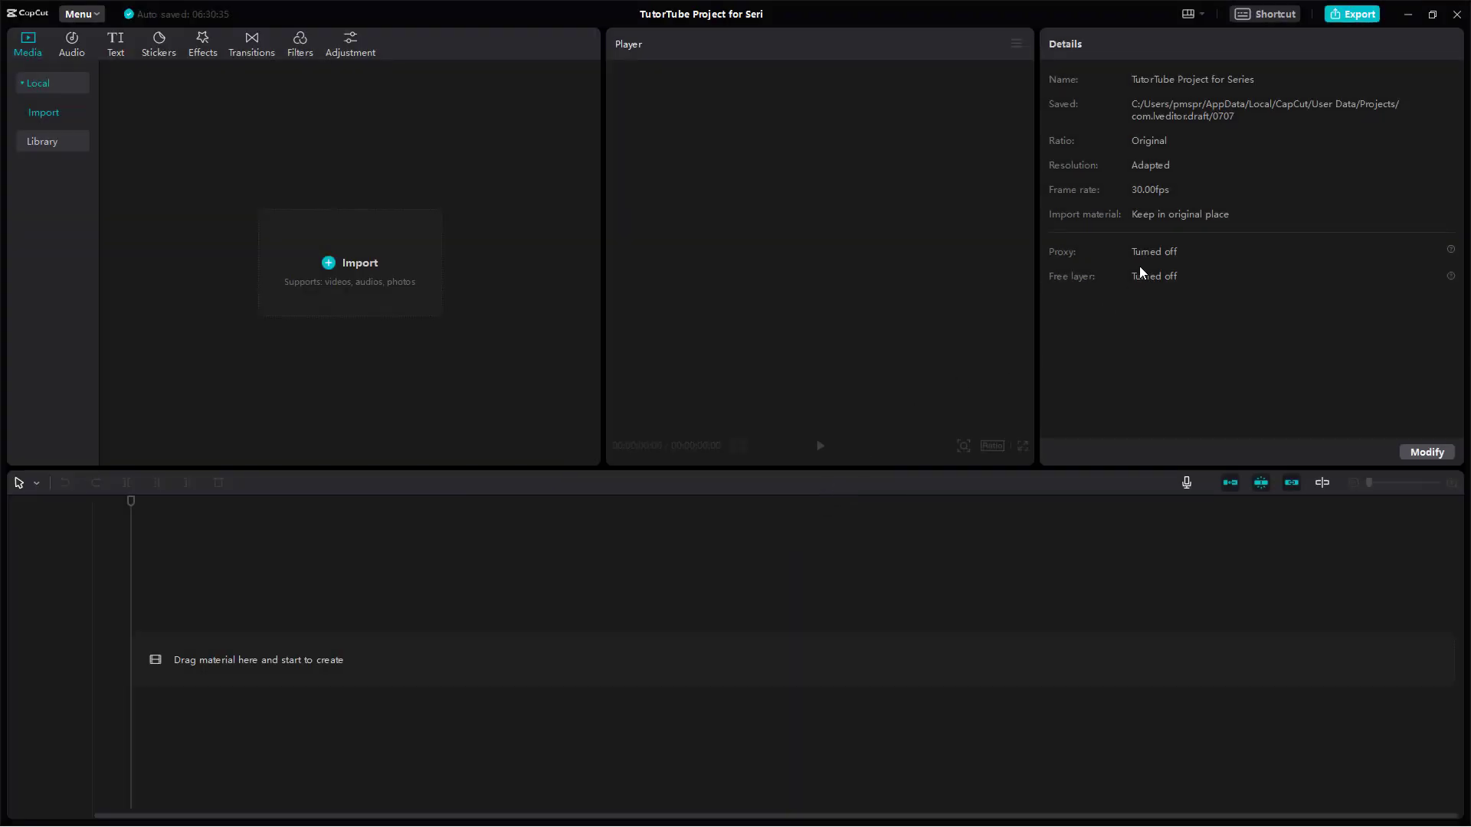